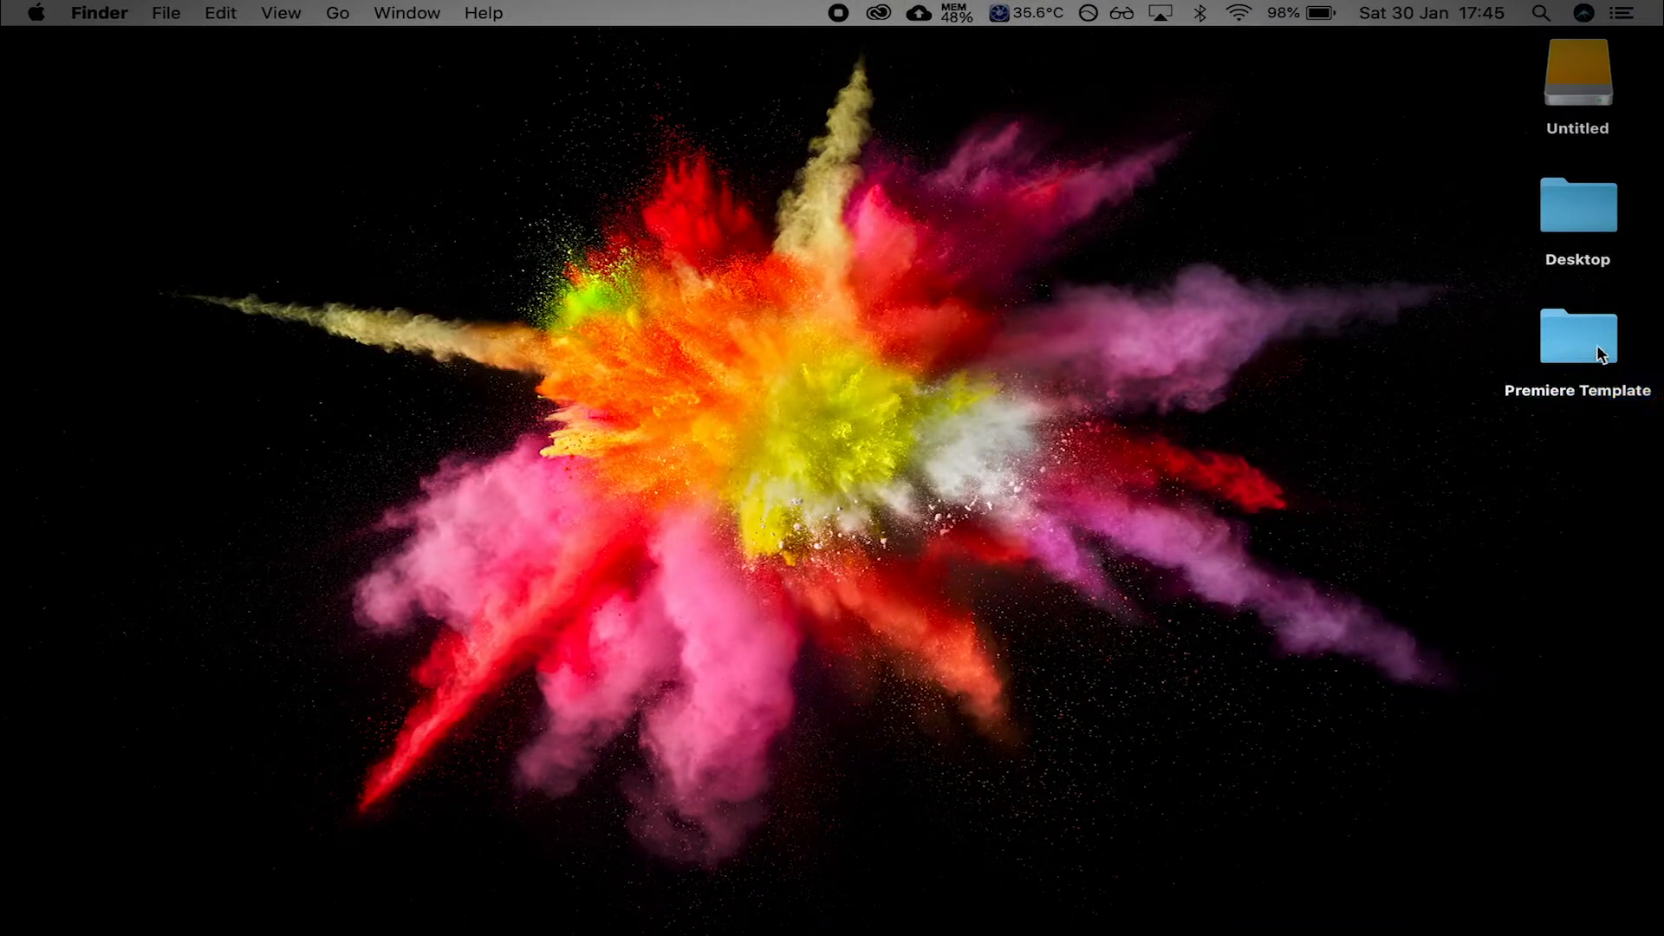
# Browse into the Premiere Template folder and look through its Project subfolder
pyautogui.doubleClick(1577, 338)
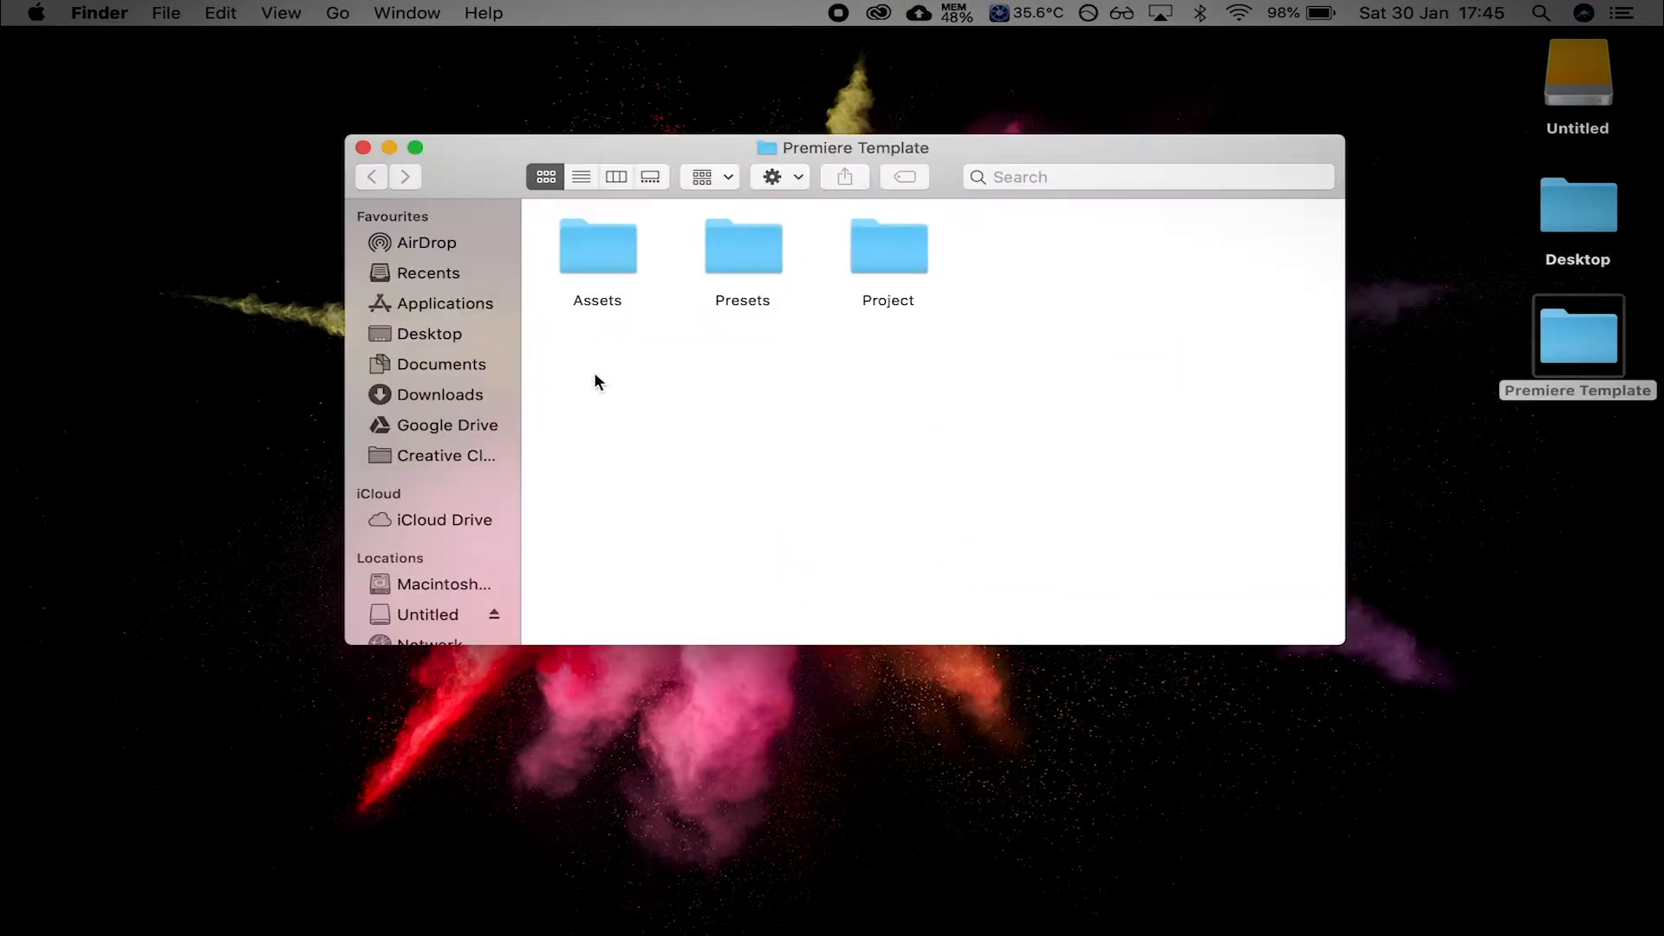
pyautogui.doubleClick(887, 247)
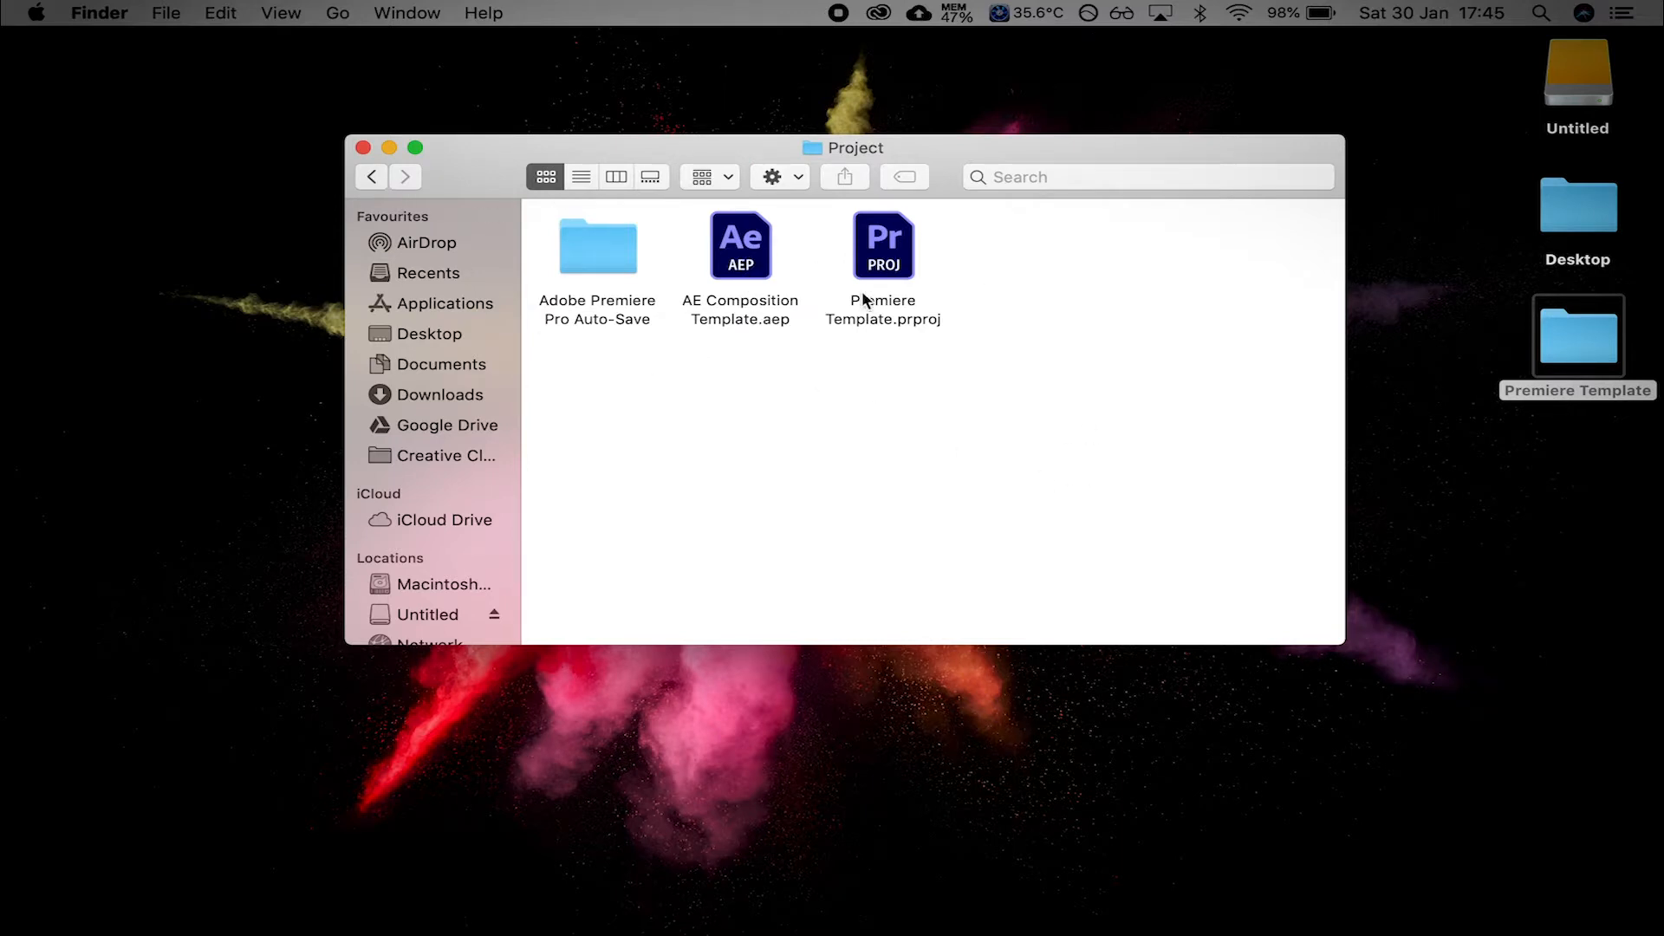
pyautogui.moveTo(900, 298)
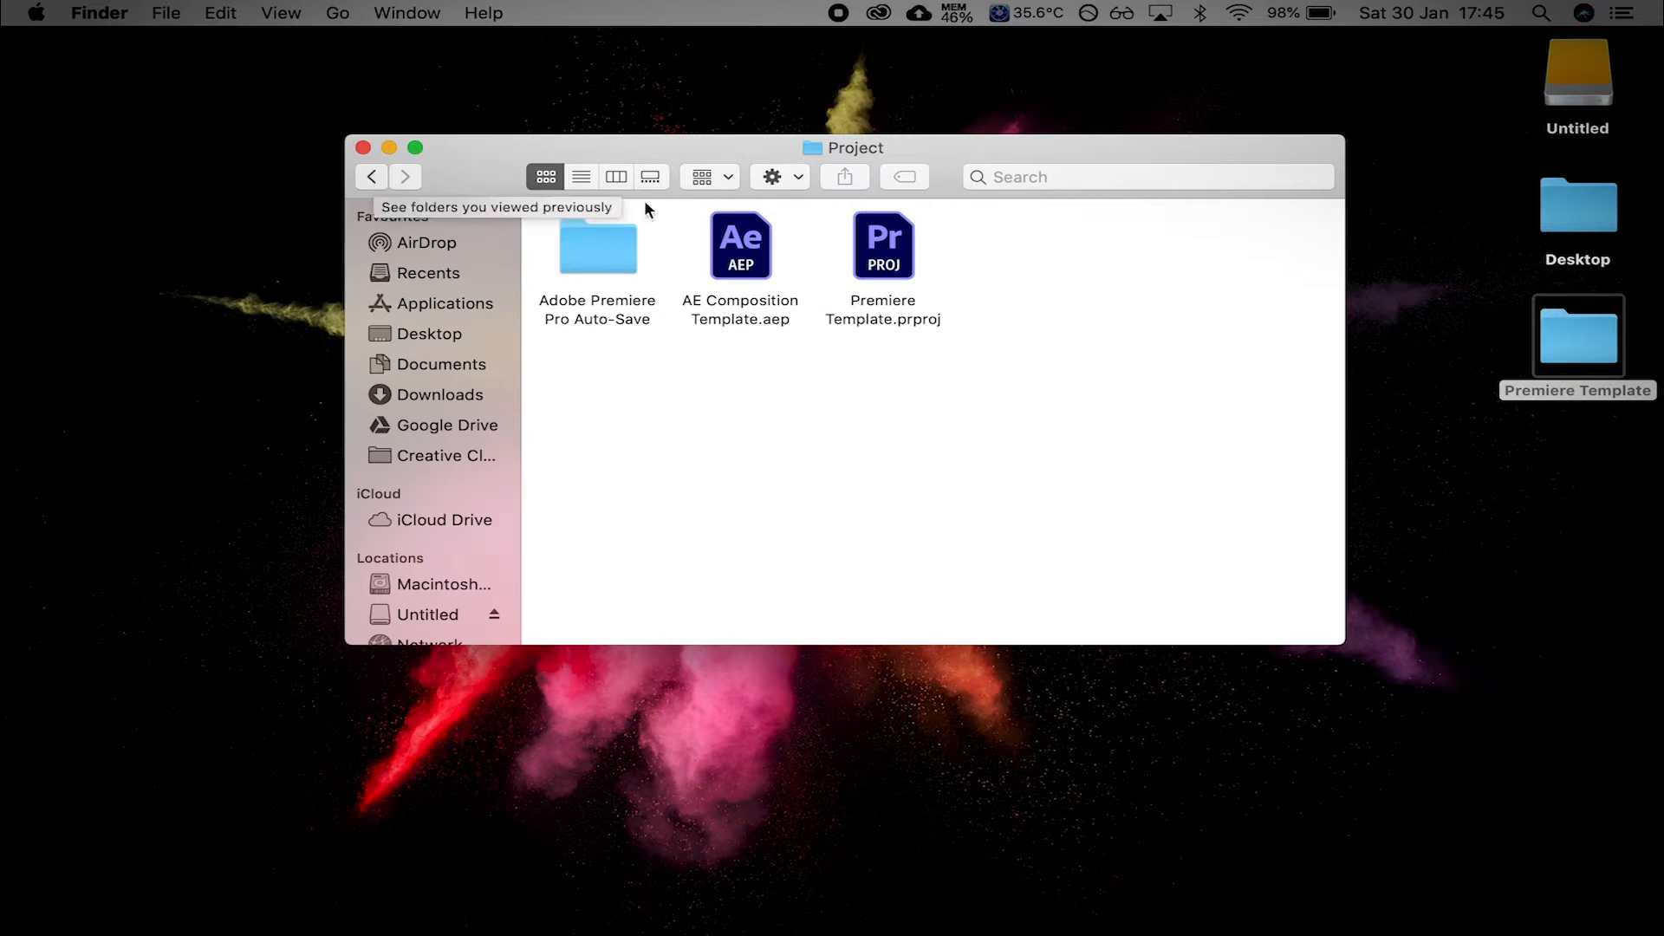
pyautogui.click(371, 177)
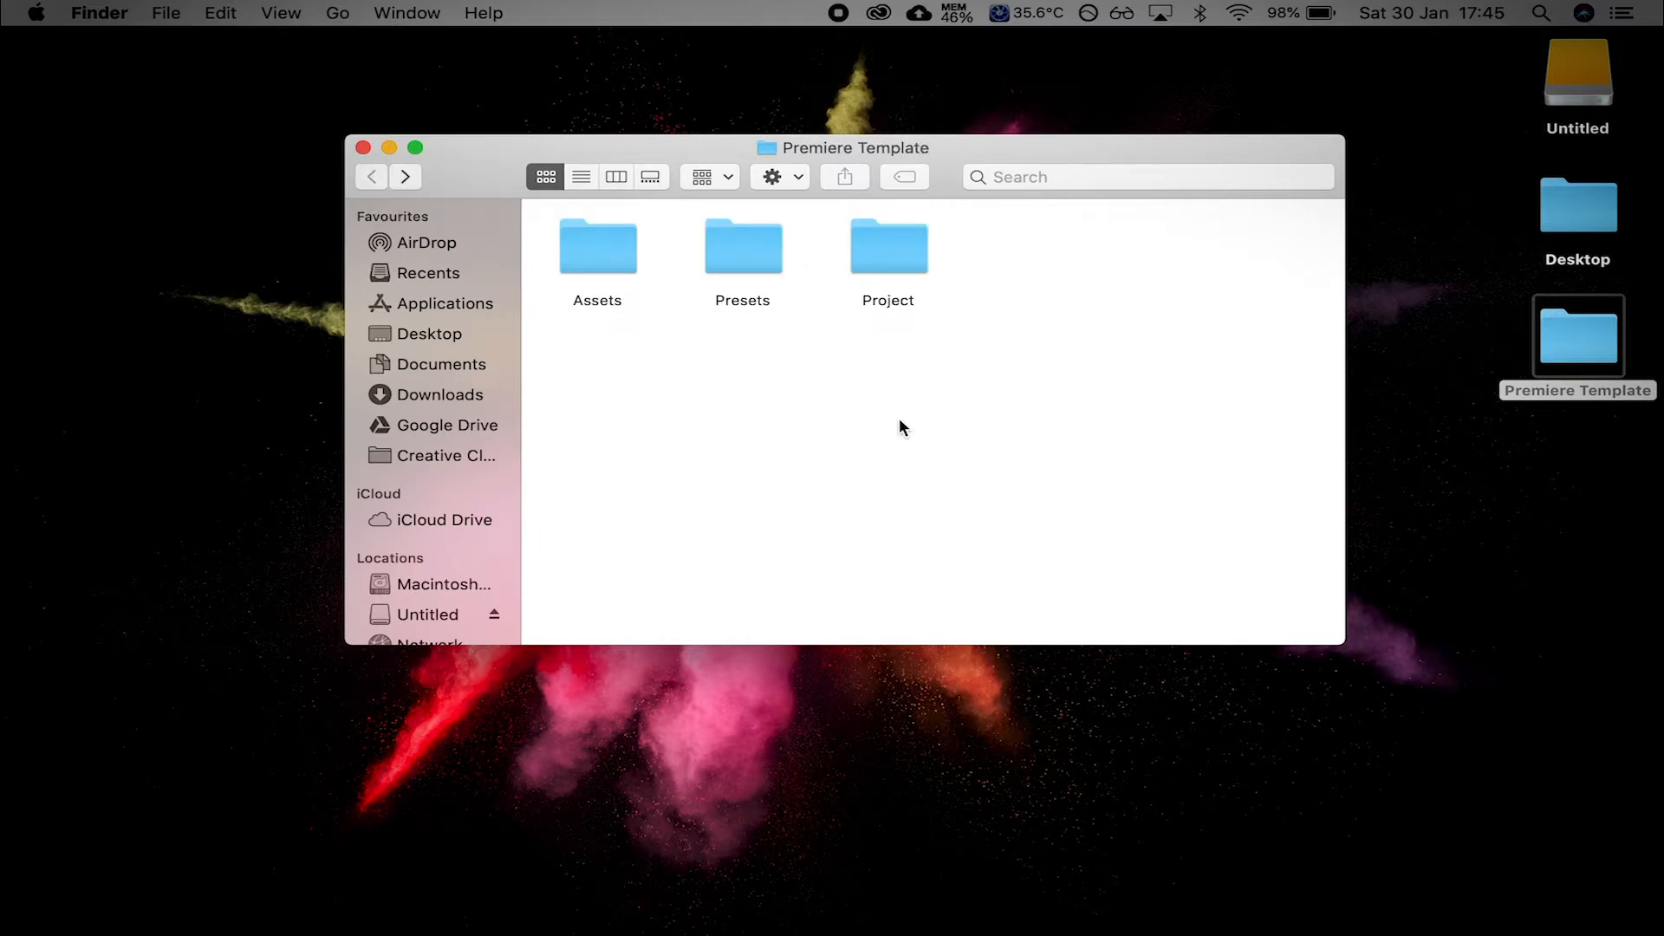
# Look through the Presets and Assets subfolders, returning to the template folder each time
pyautogui.doubleClick(742, 245)
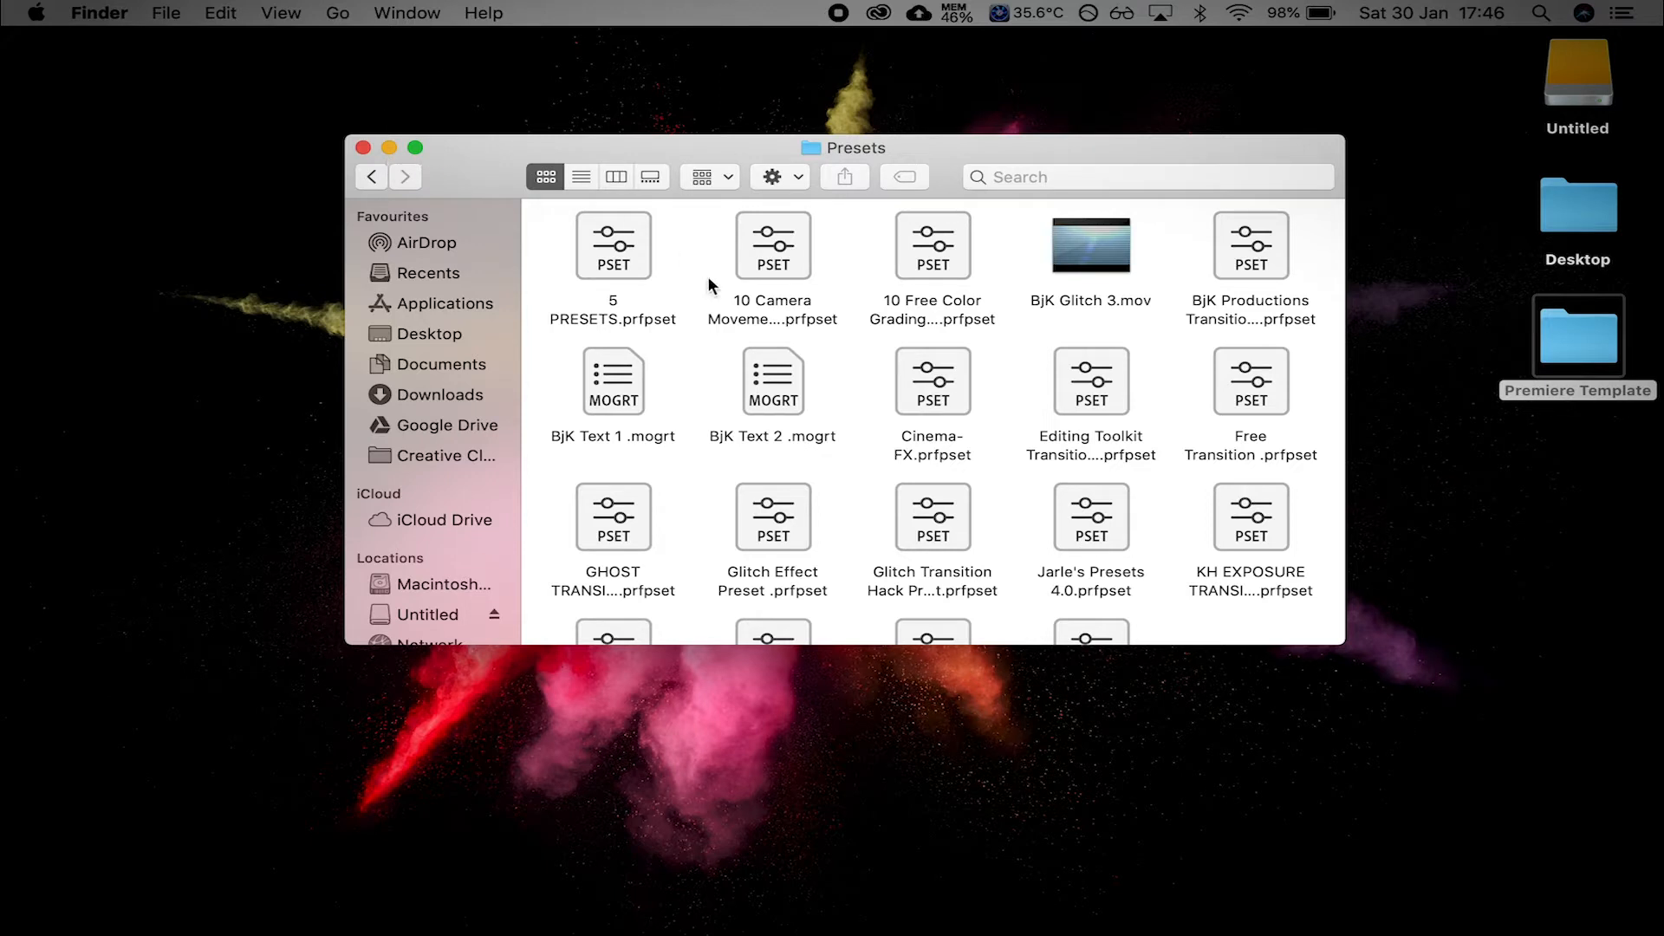
pyautogui.click(372, 177)
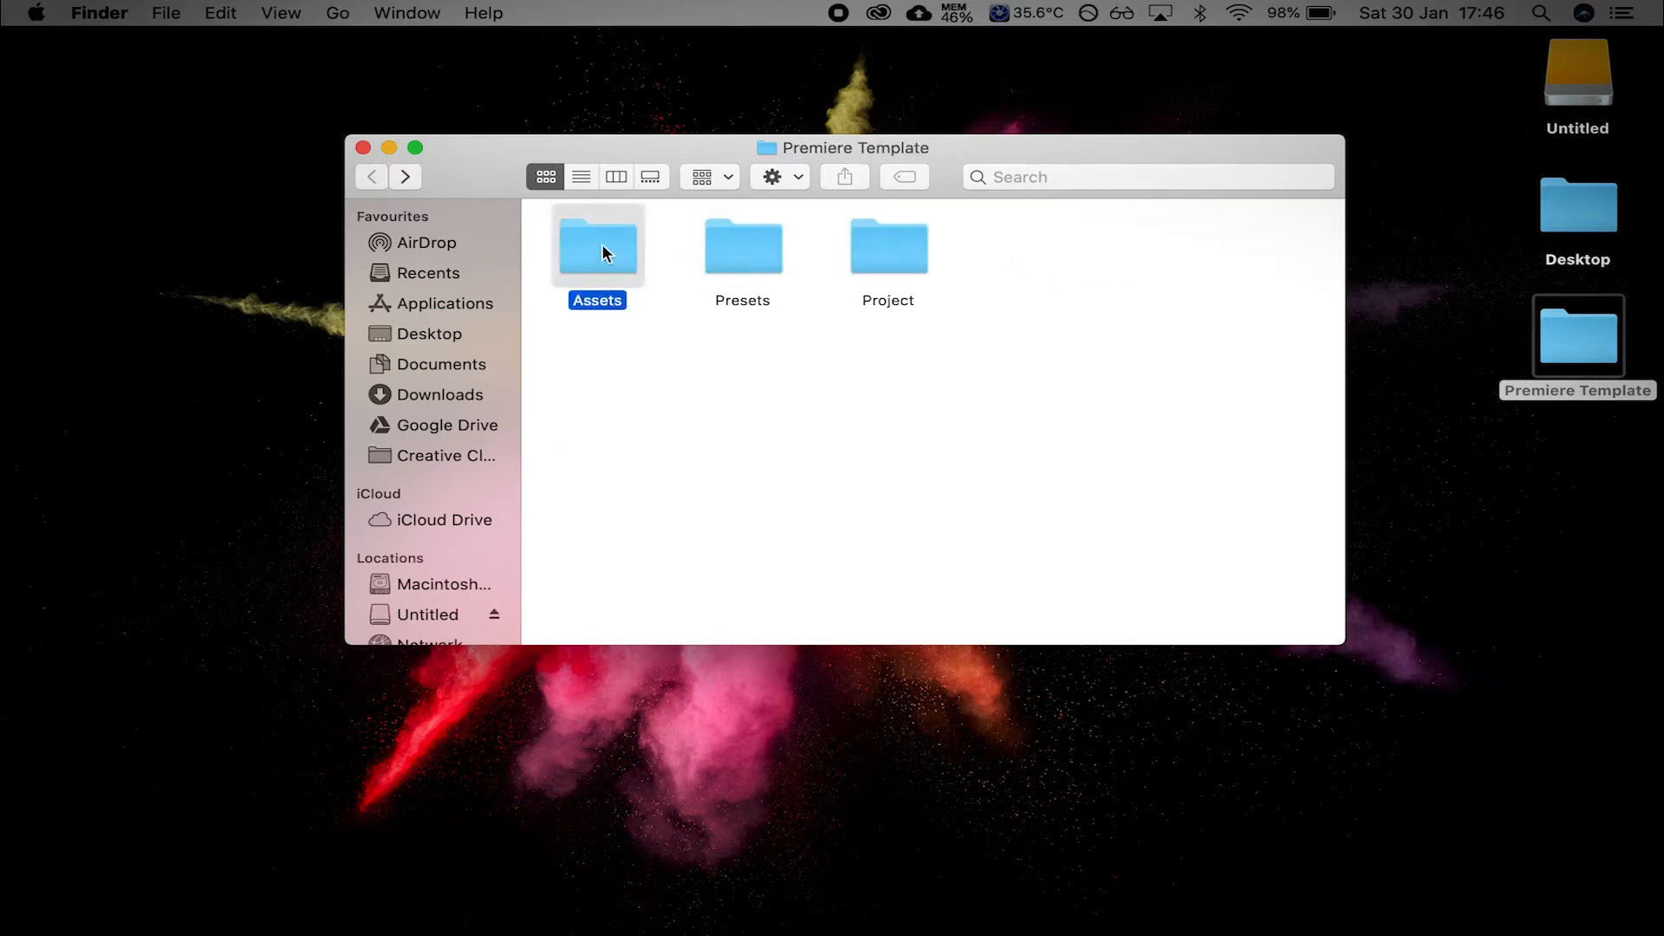
pyautogui.doubleClick(596, 244)
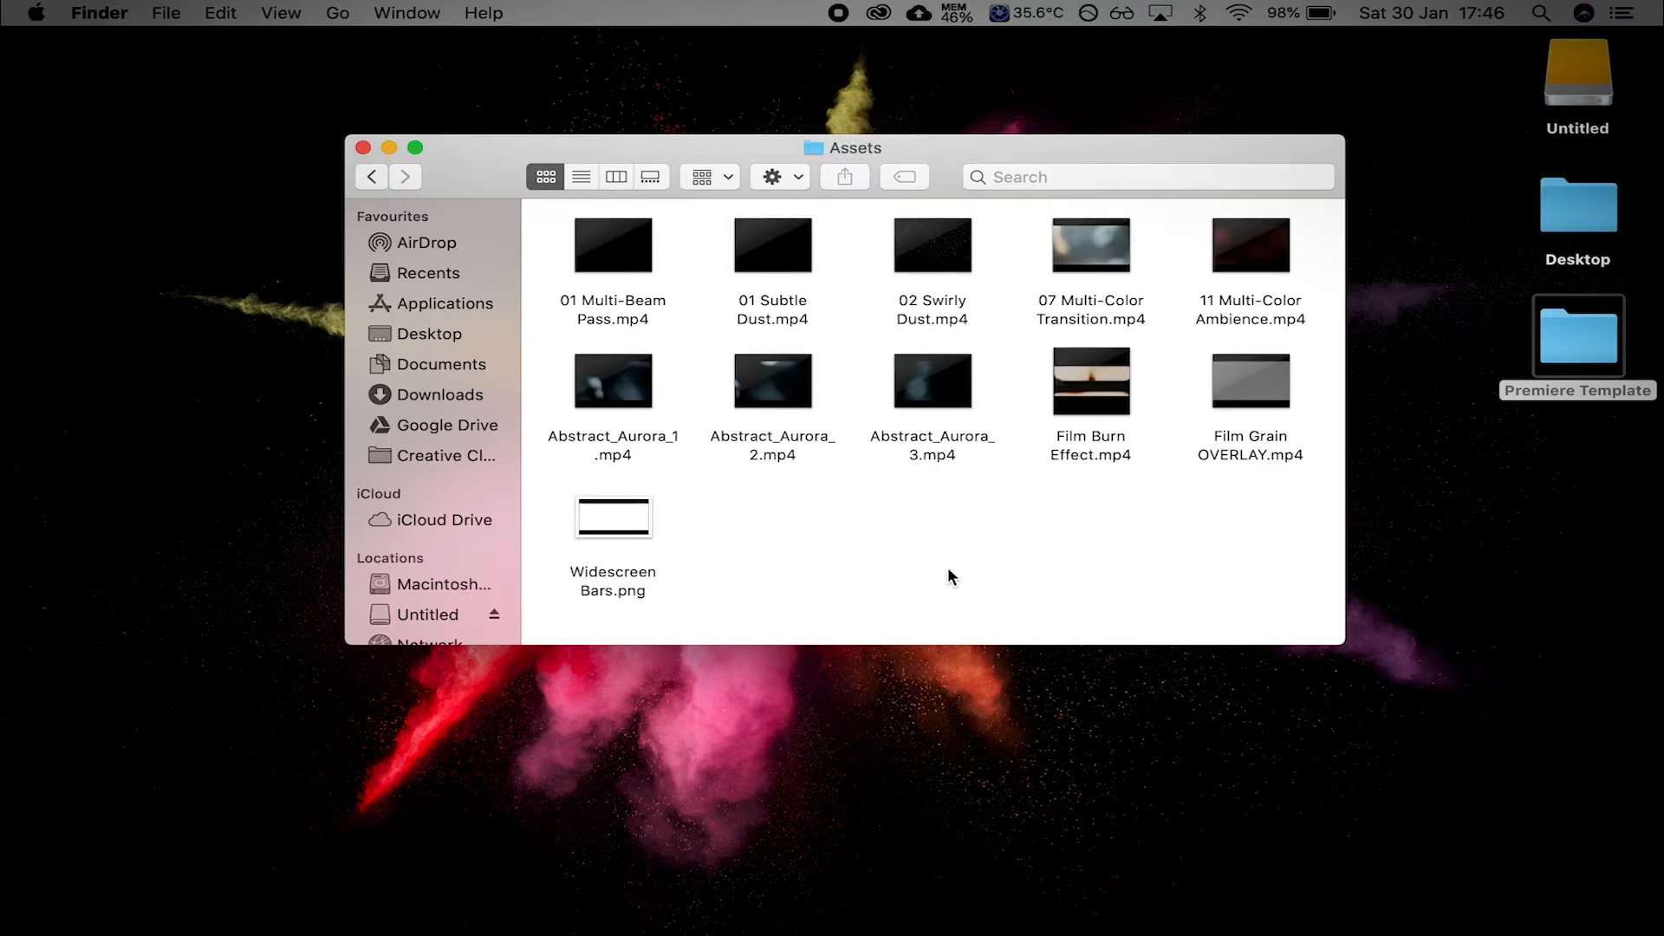
pyautogui.moveTo(669, 437)
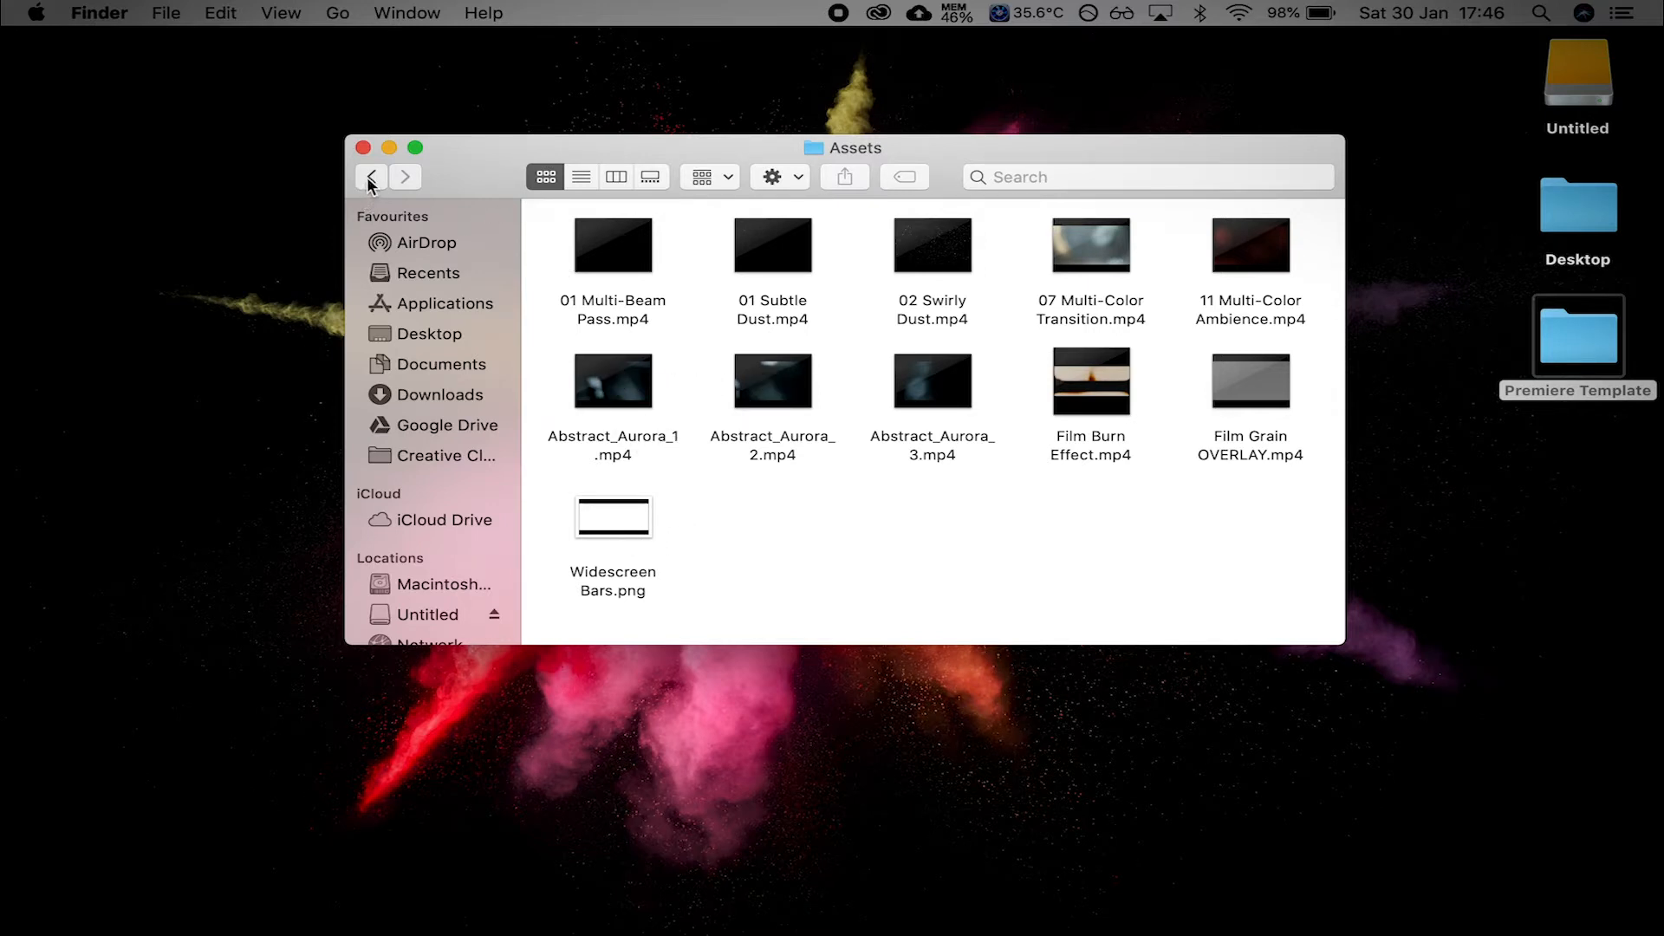
pyautogui.moveTo(369, 177)
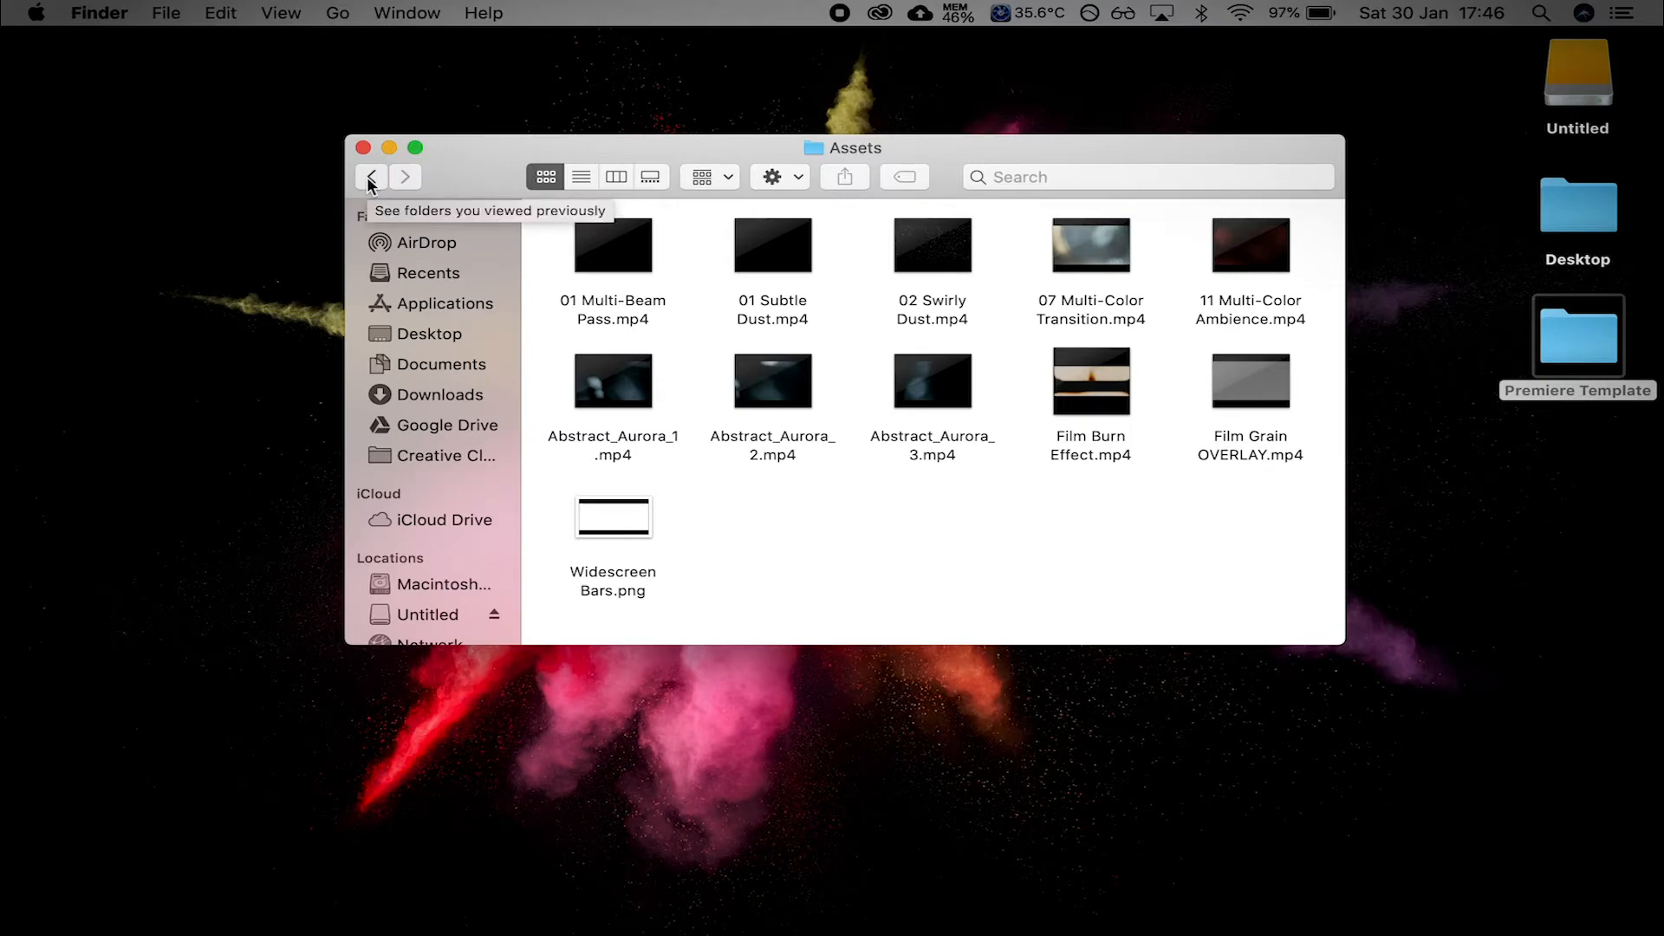
pyautogui.click(371, 177)
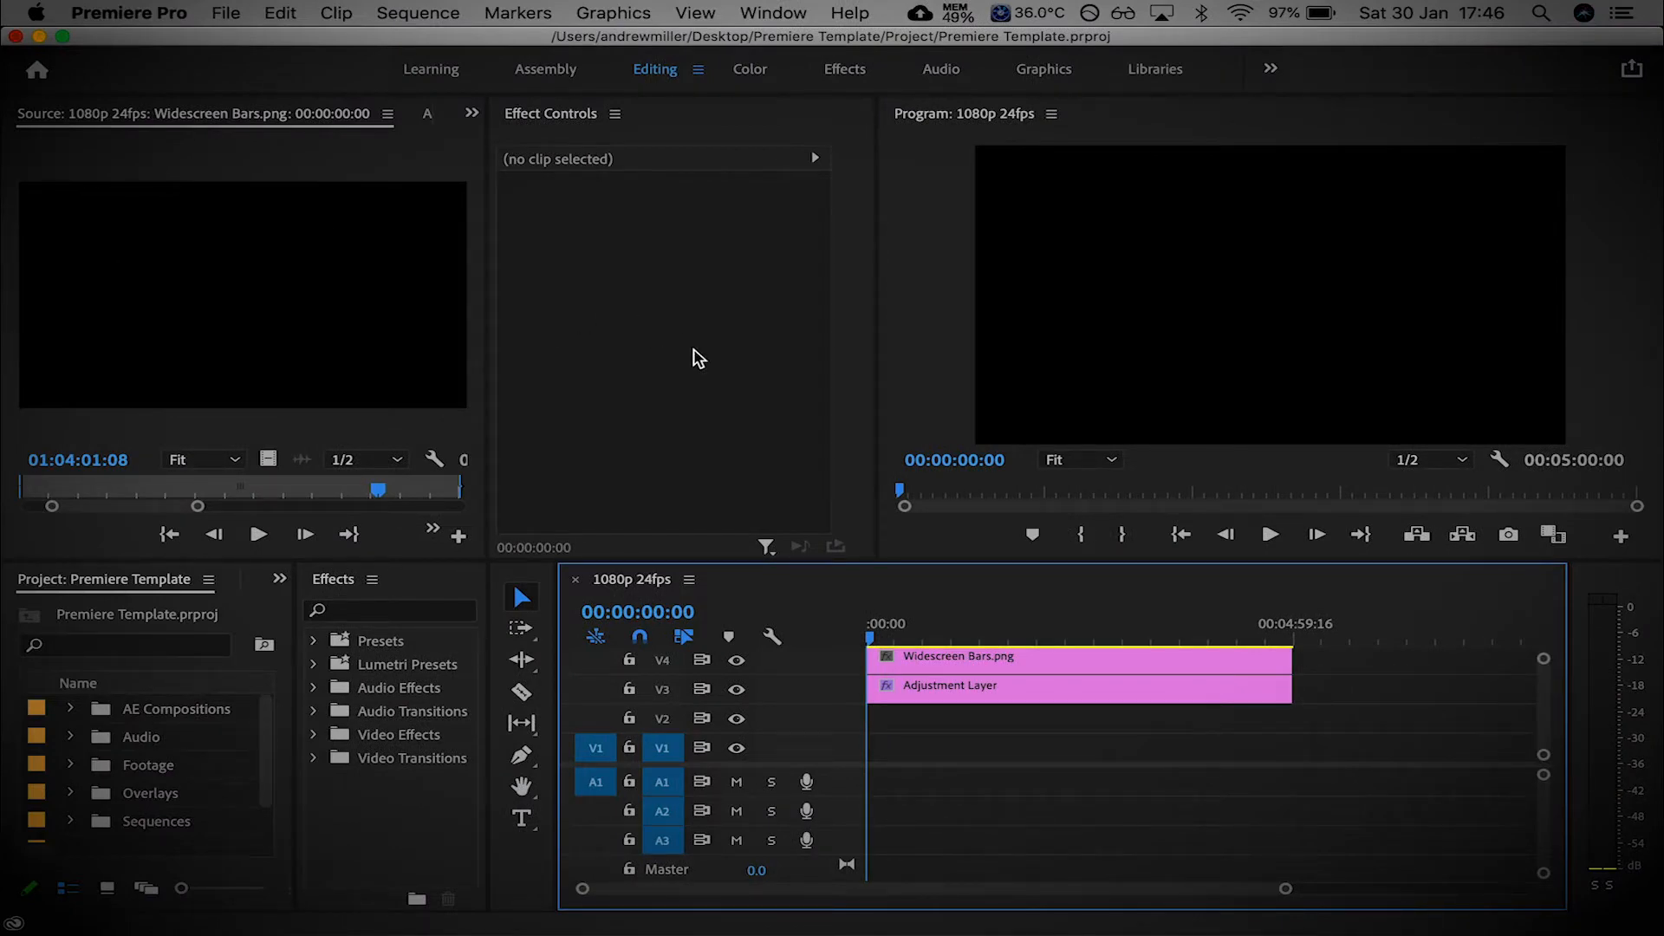
pyautogui.click(773, 12)
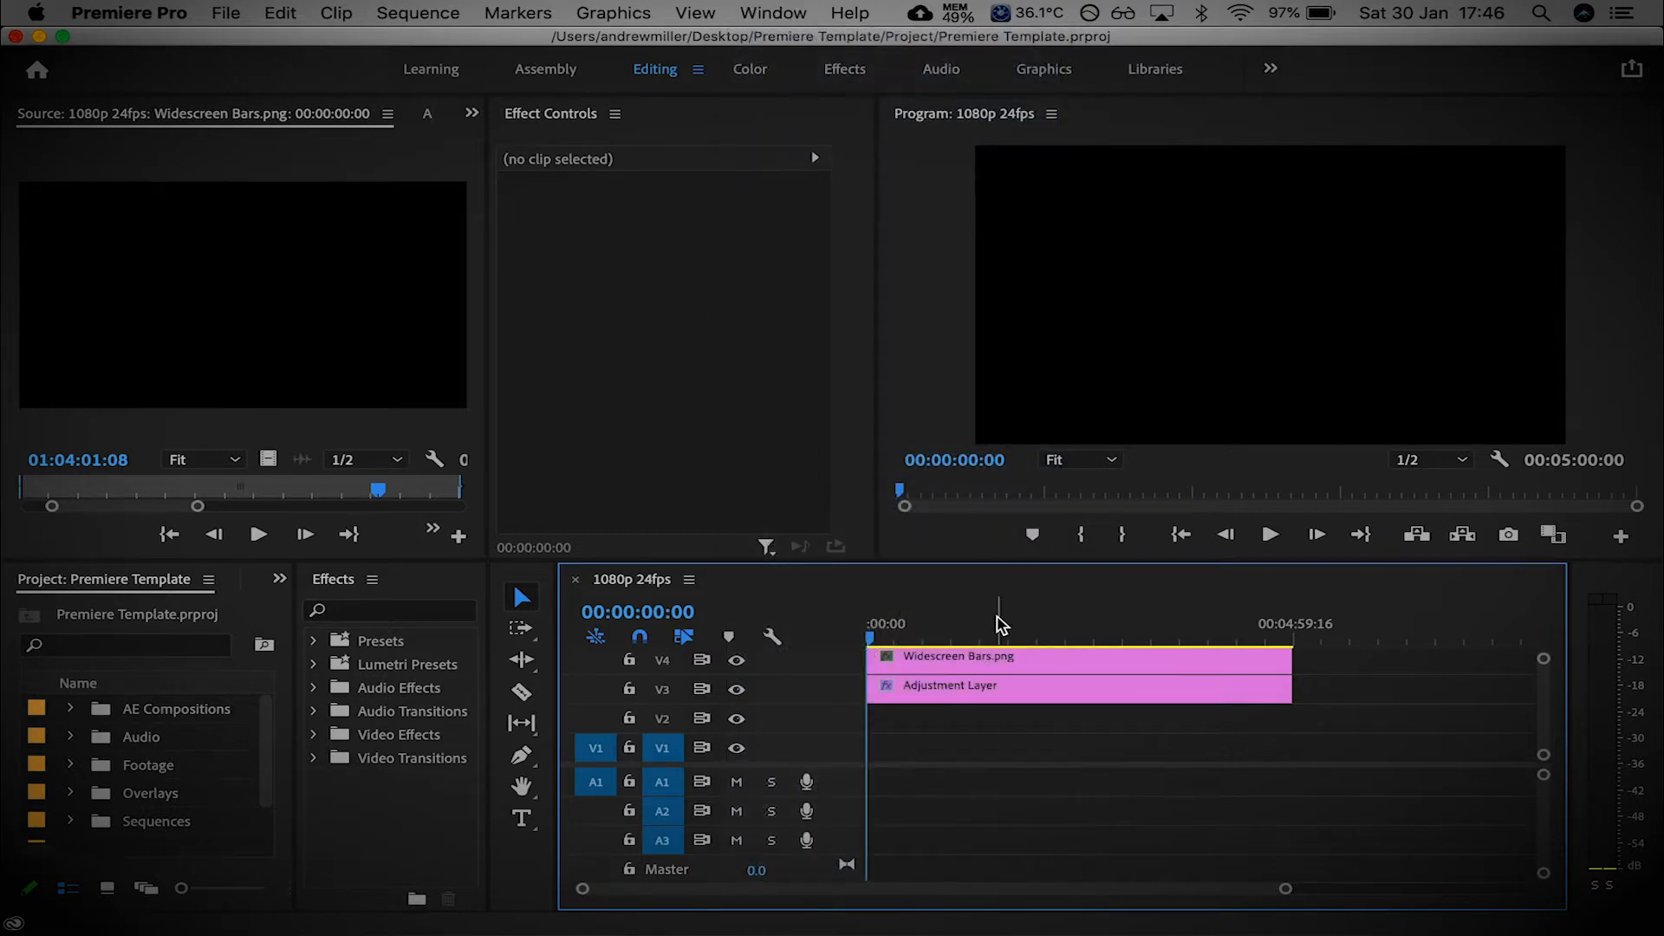
pyautogui.moveTo(125, 760)
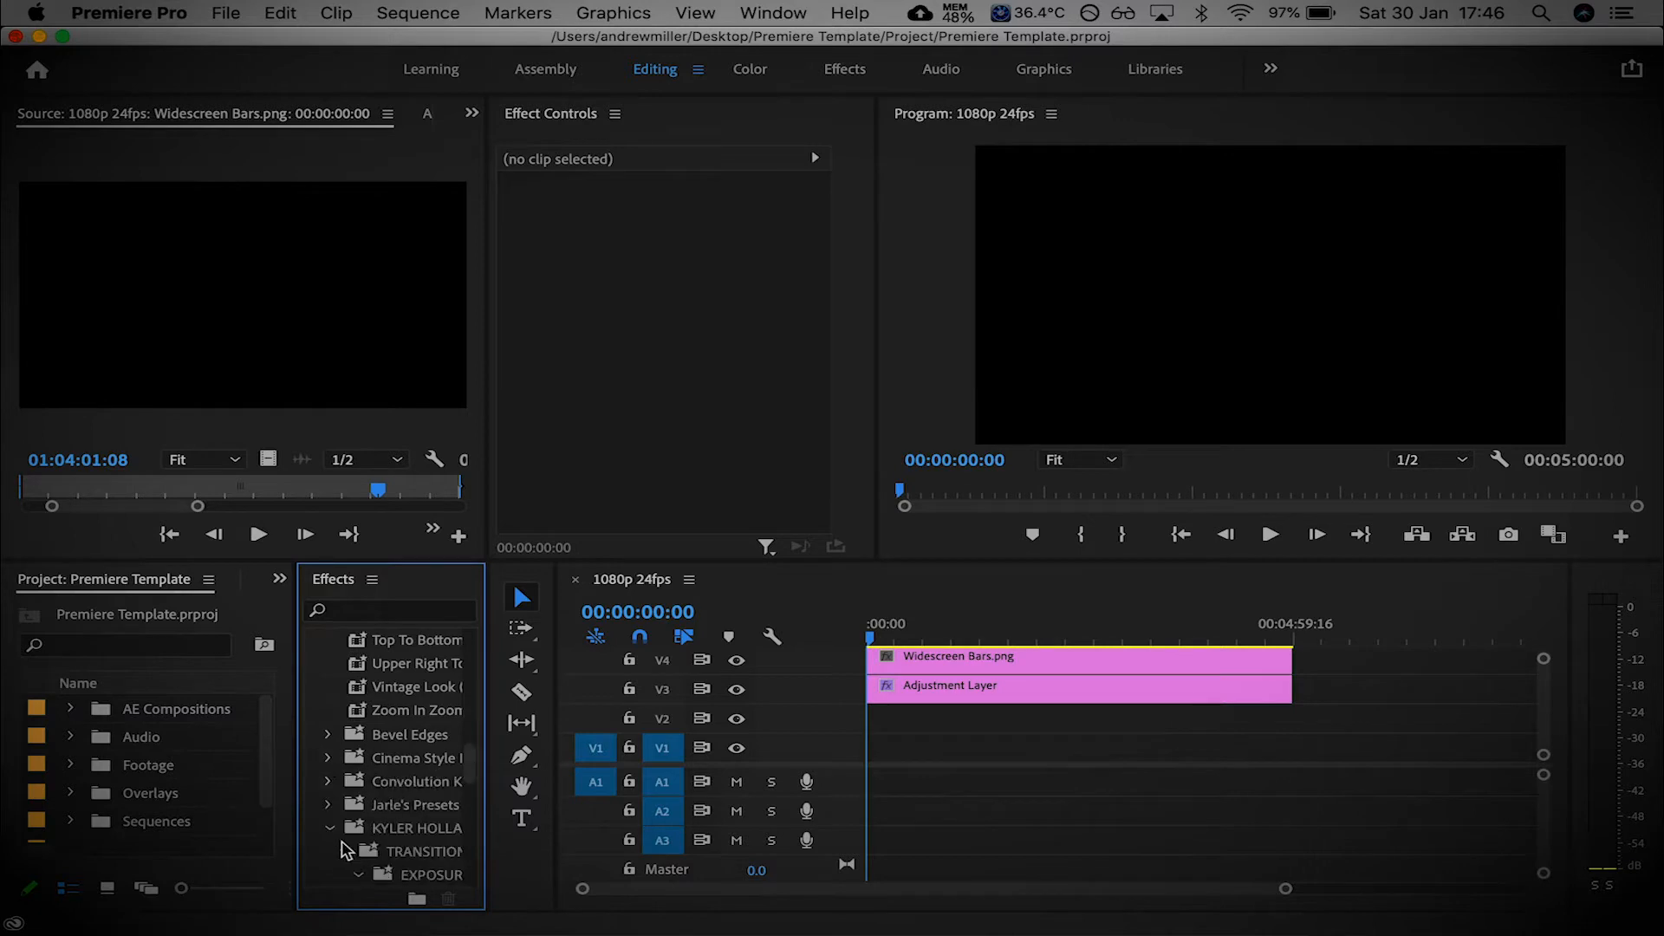
pyautogui.scroll(-3)
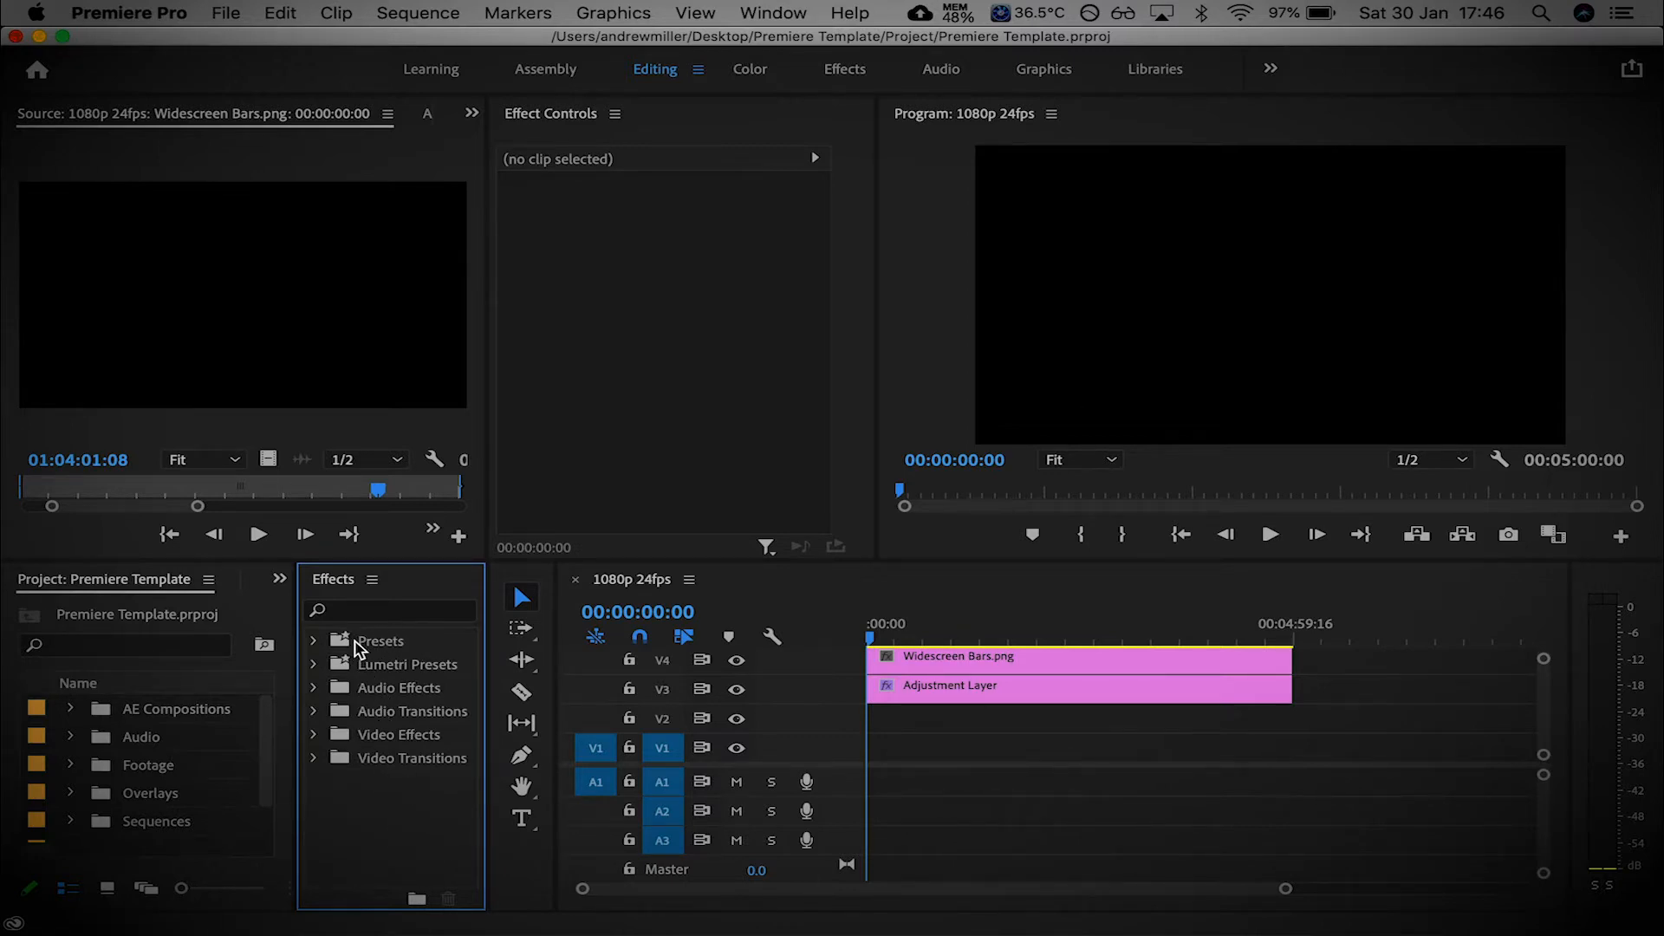
pyautogui.rightClick(379, 640)
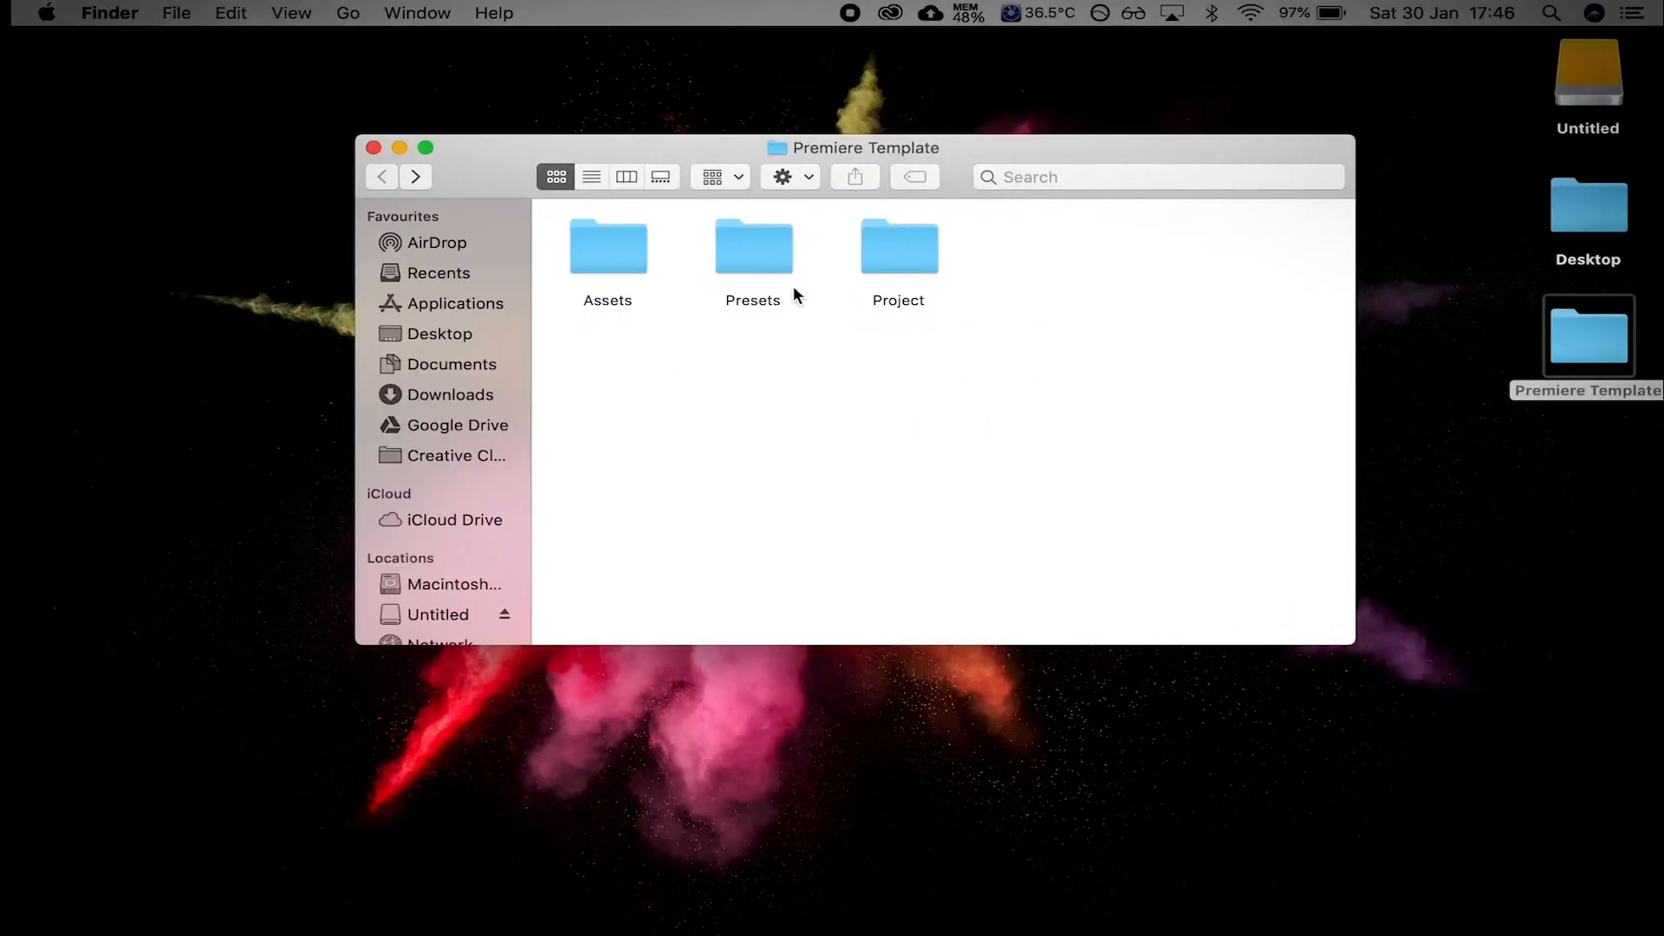
pyautogui.doubleClick(752, 244)
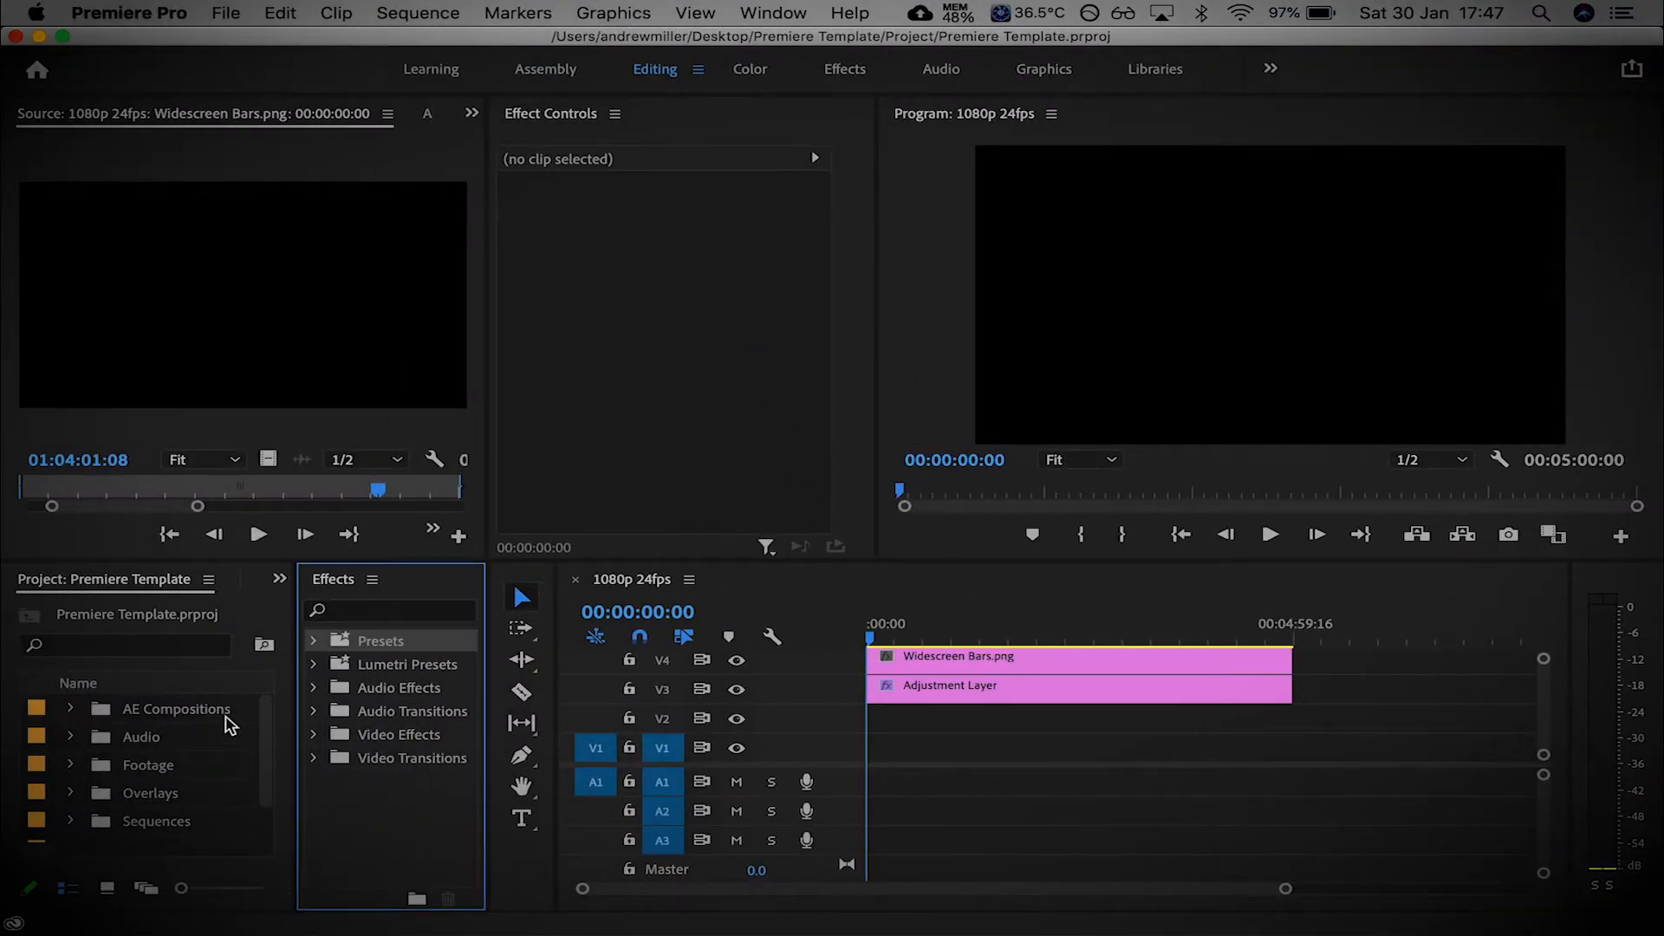
pyautogui.moveTo(733, 419)
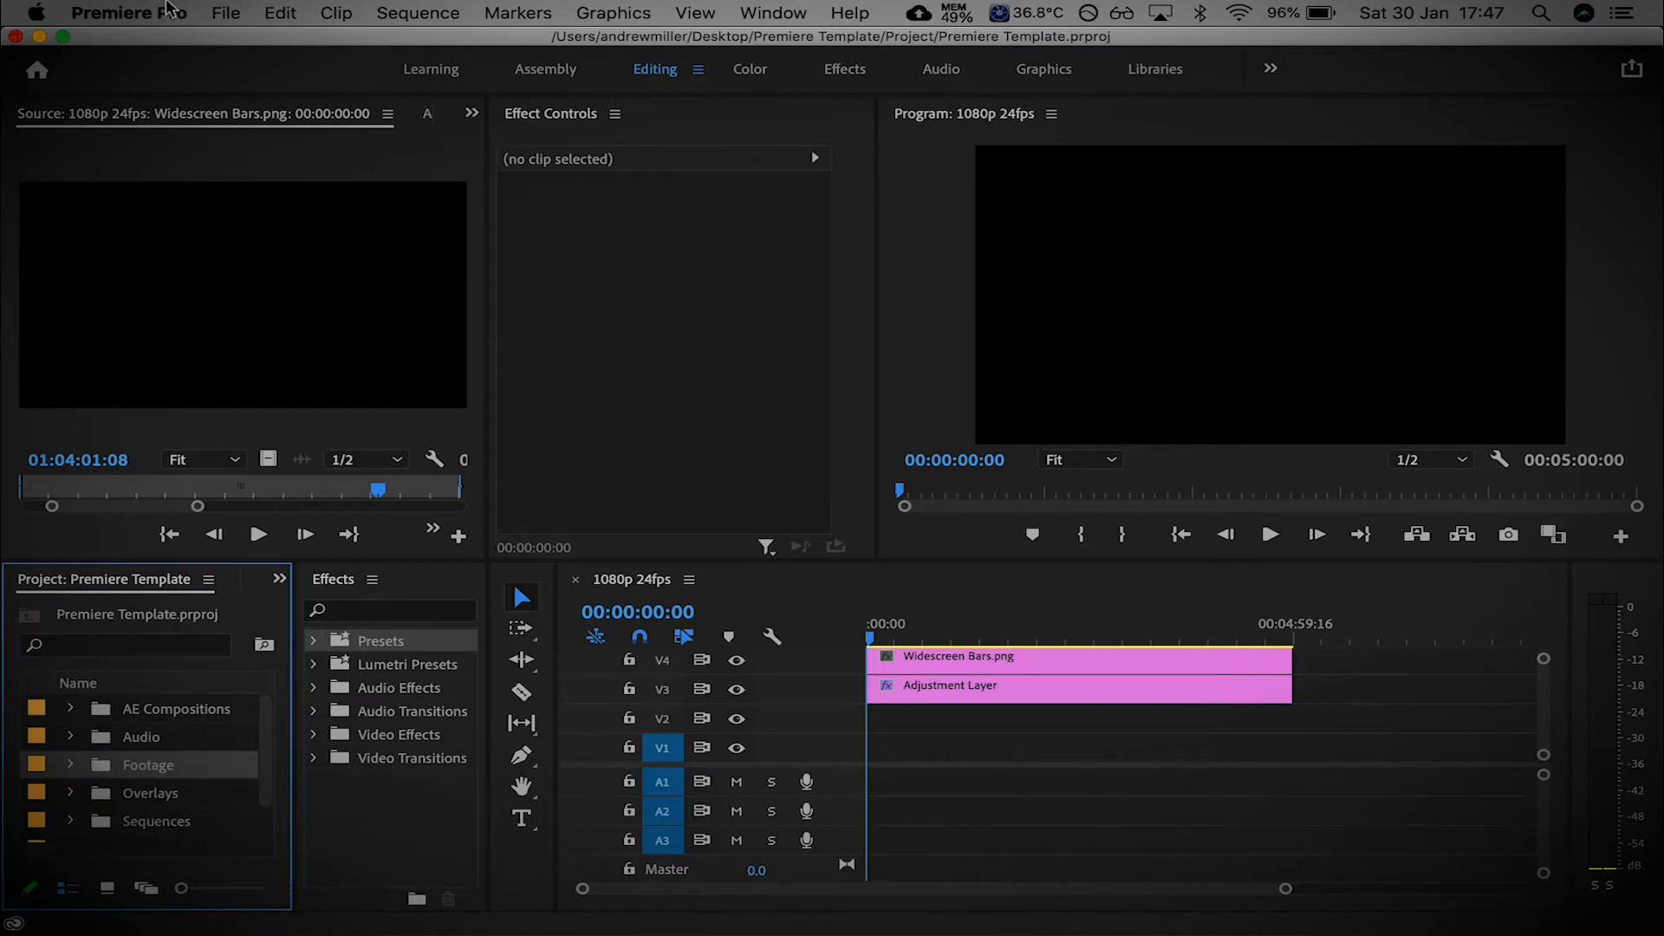
# Expand the Footage bin to list its overlay, film grain, dust and glitch clips
pyautogui.click(225, 12)
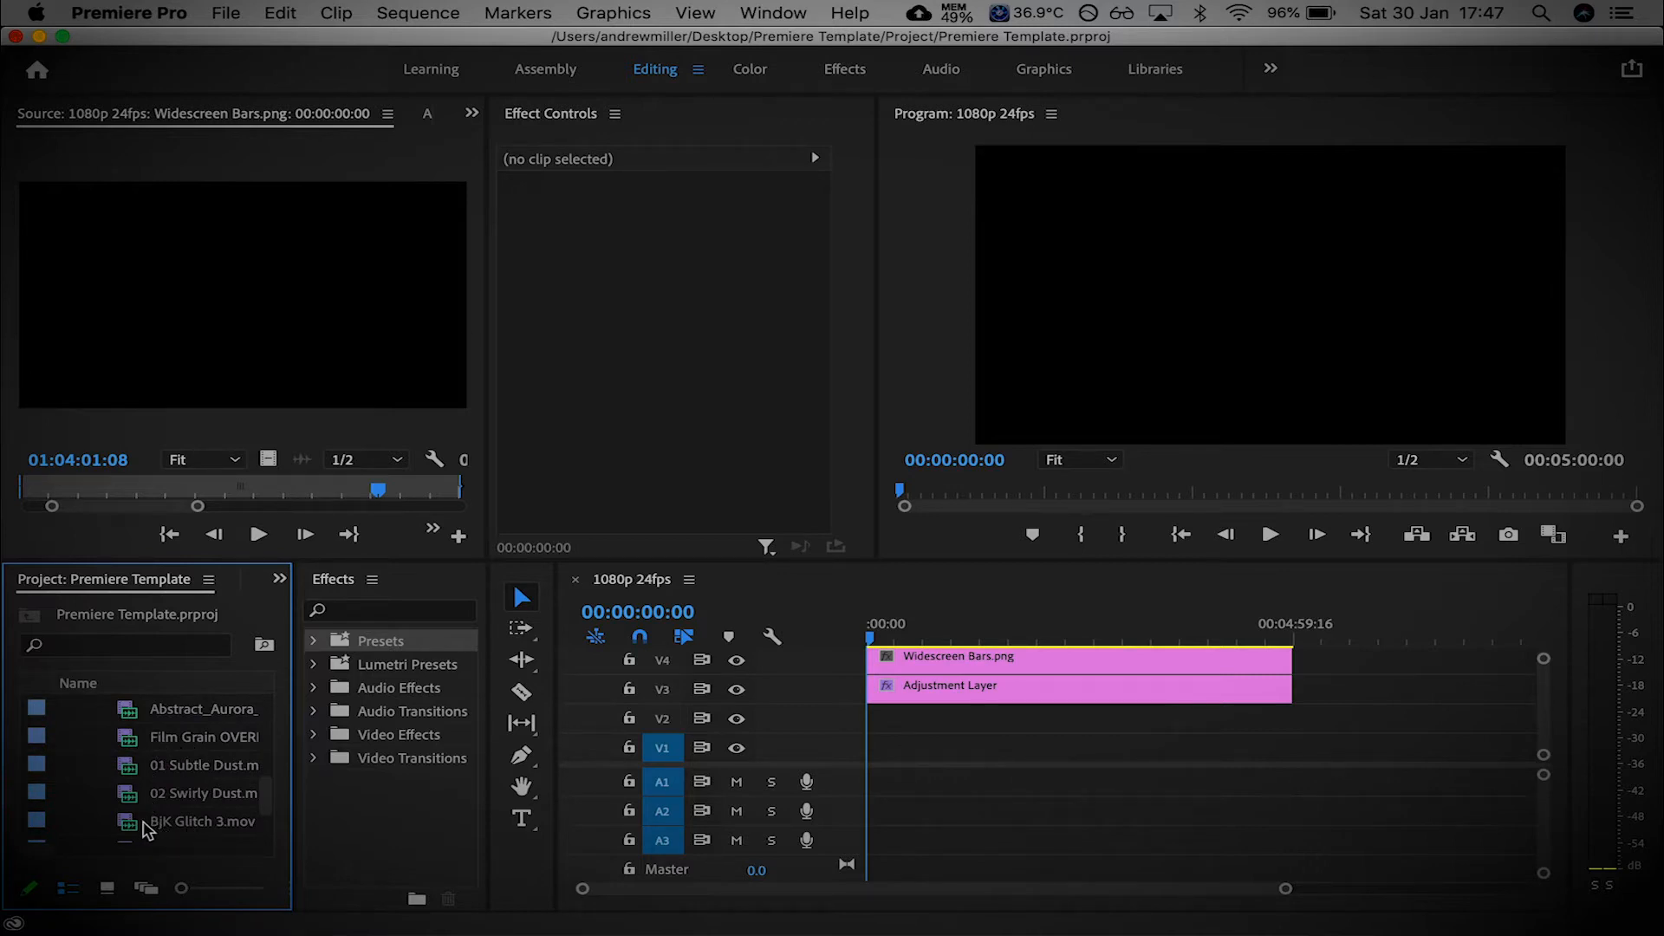
pyautogui.moveTo(146, 777)
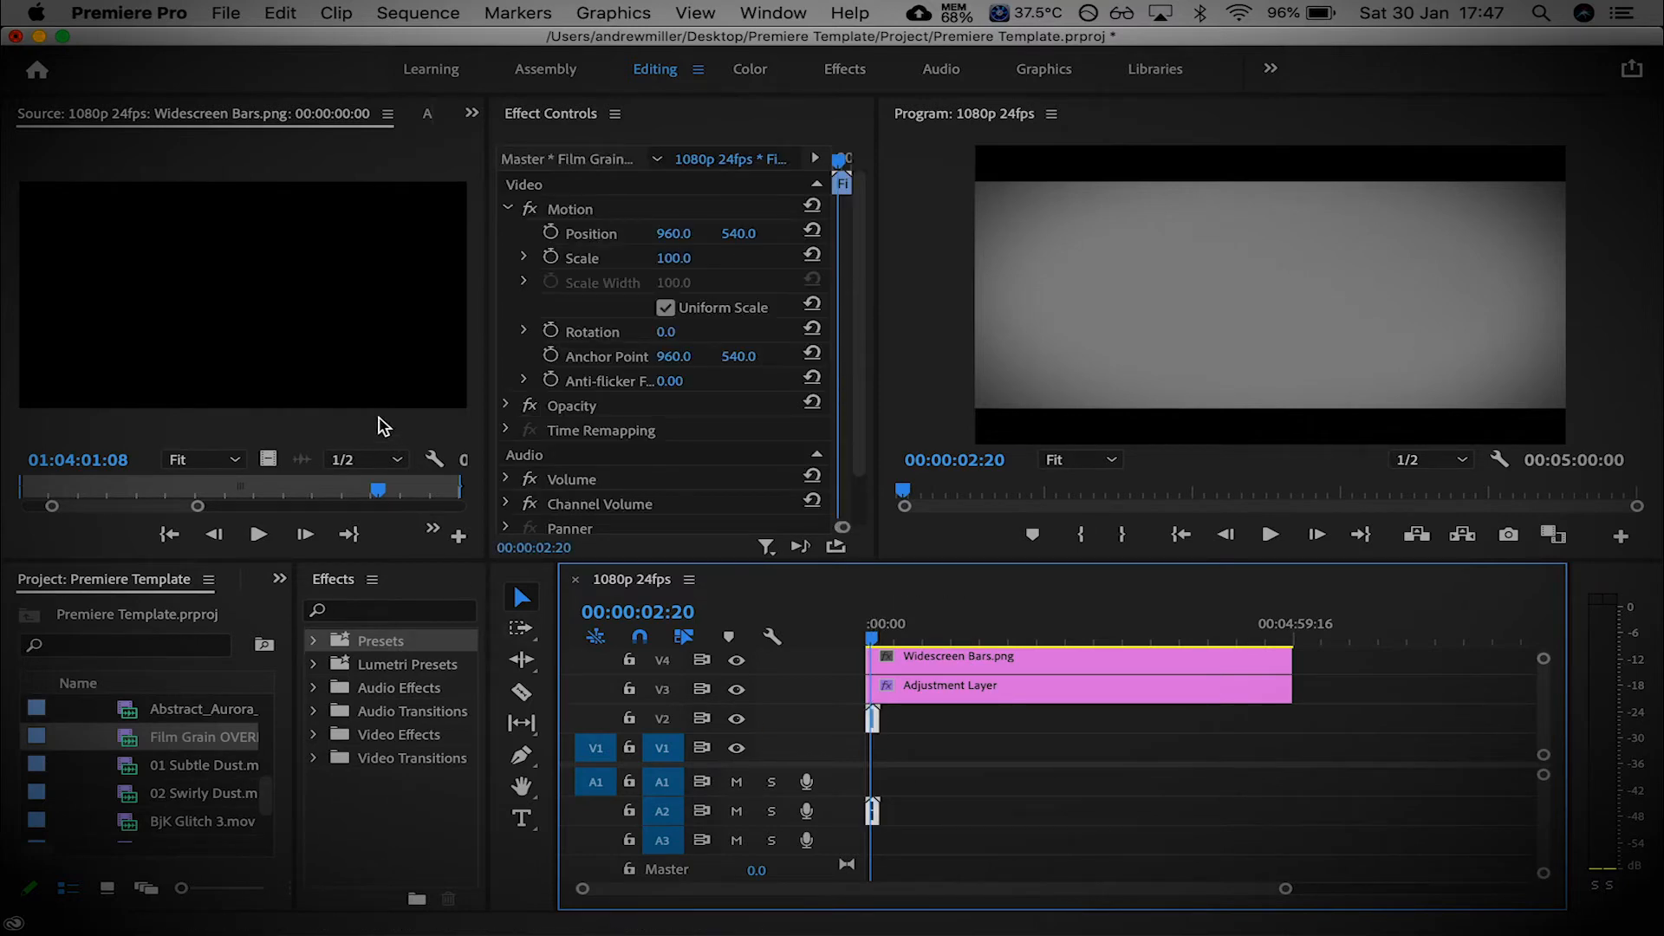
# Set the Film Grain overlay's opacity to 50%, then restore it to 100%
pyautogui.click(508, 210)
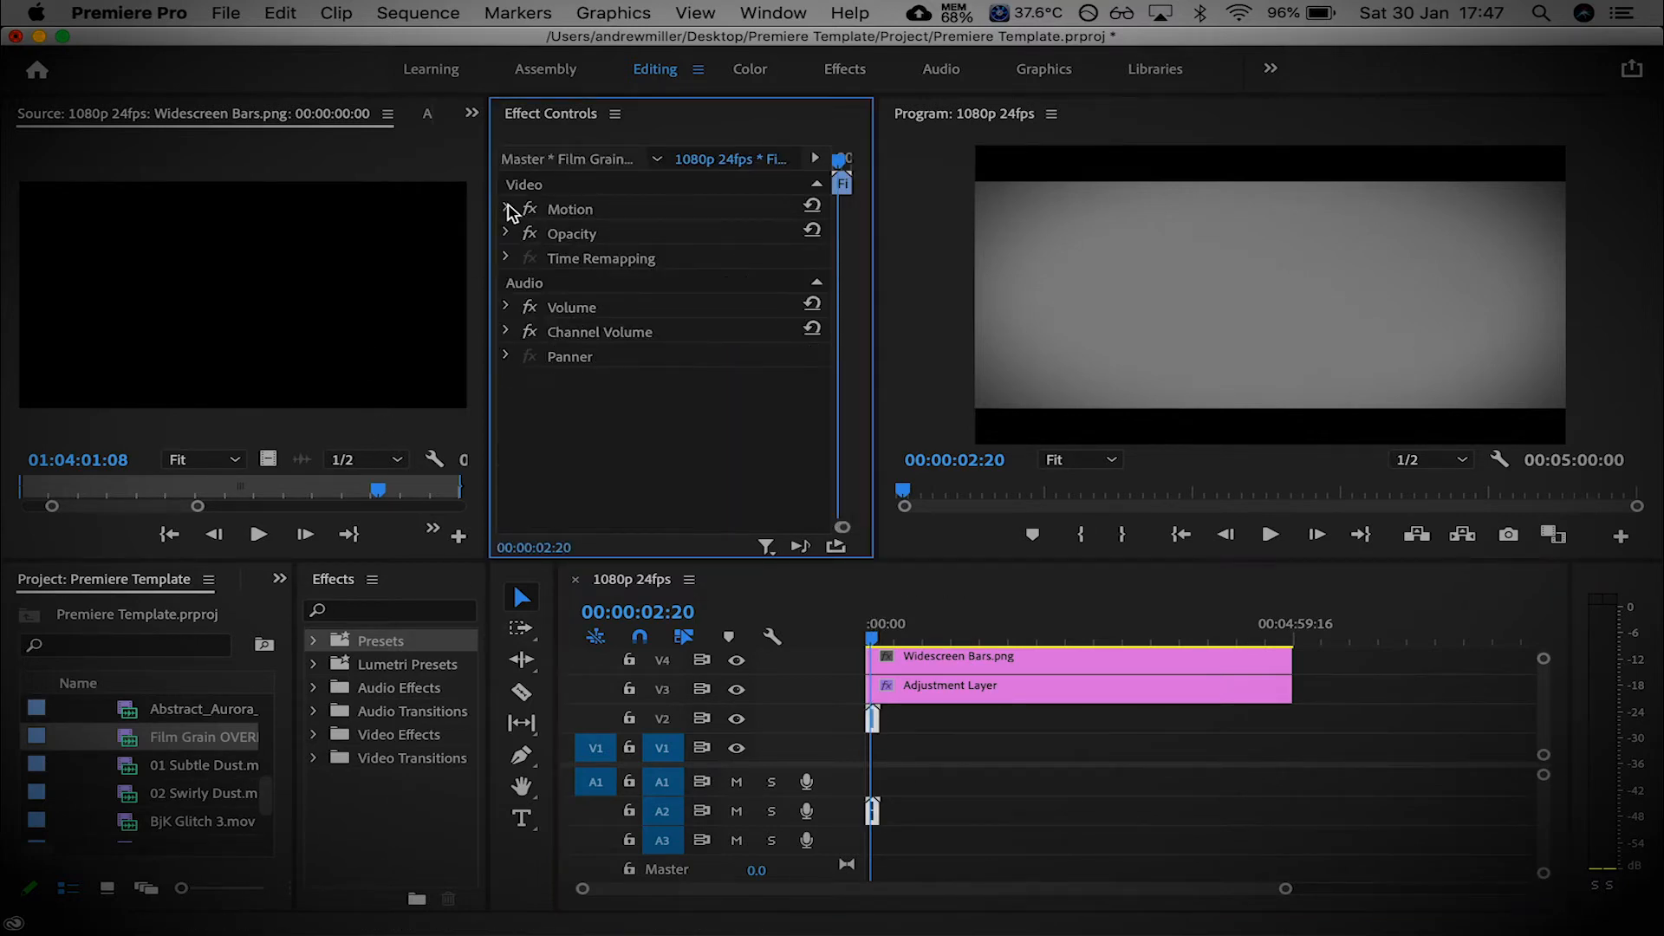
pyautogui.click(506, 234)
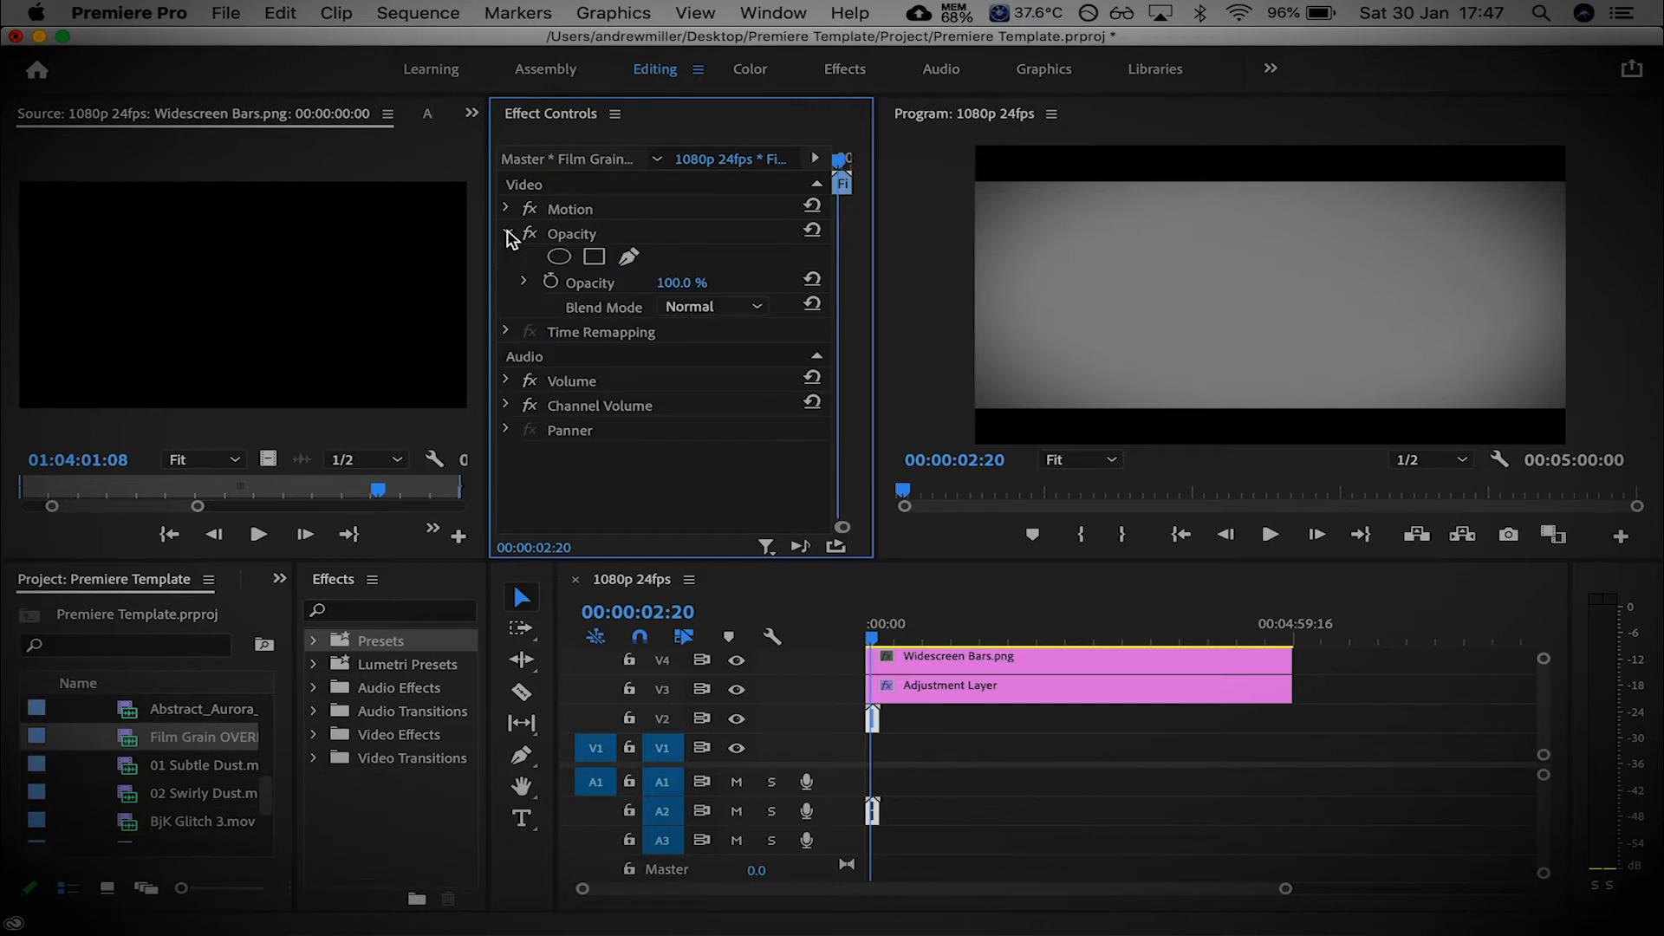
pyautogui.click(718, 307)
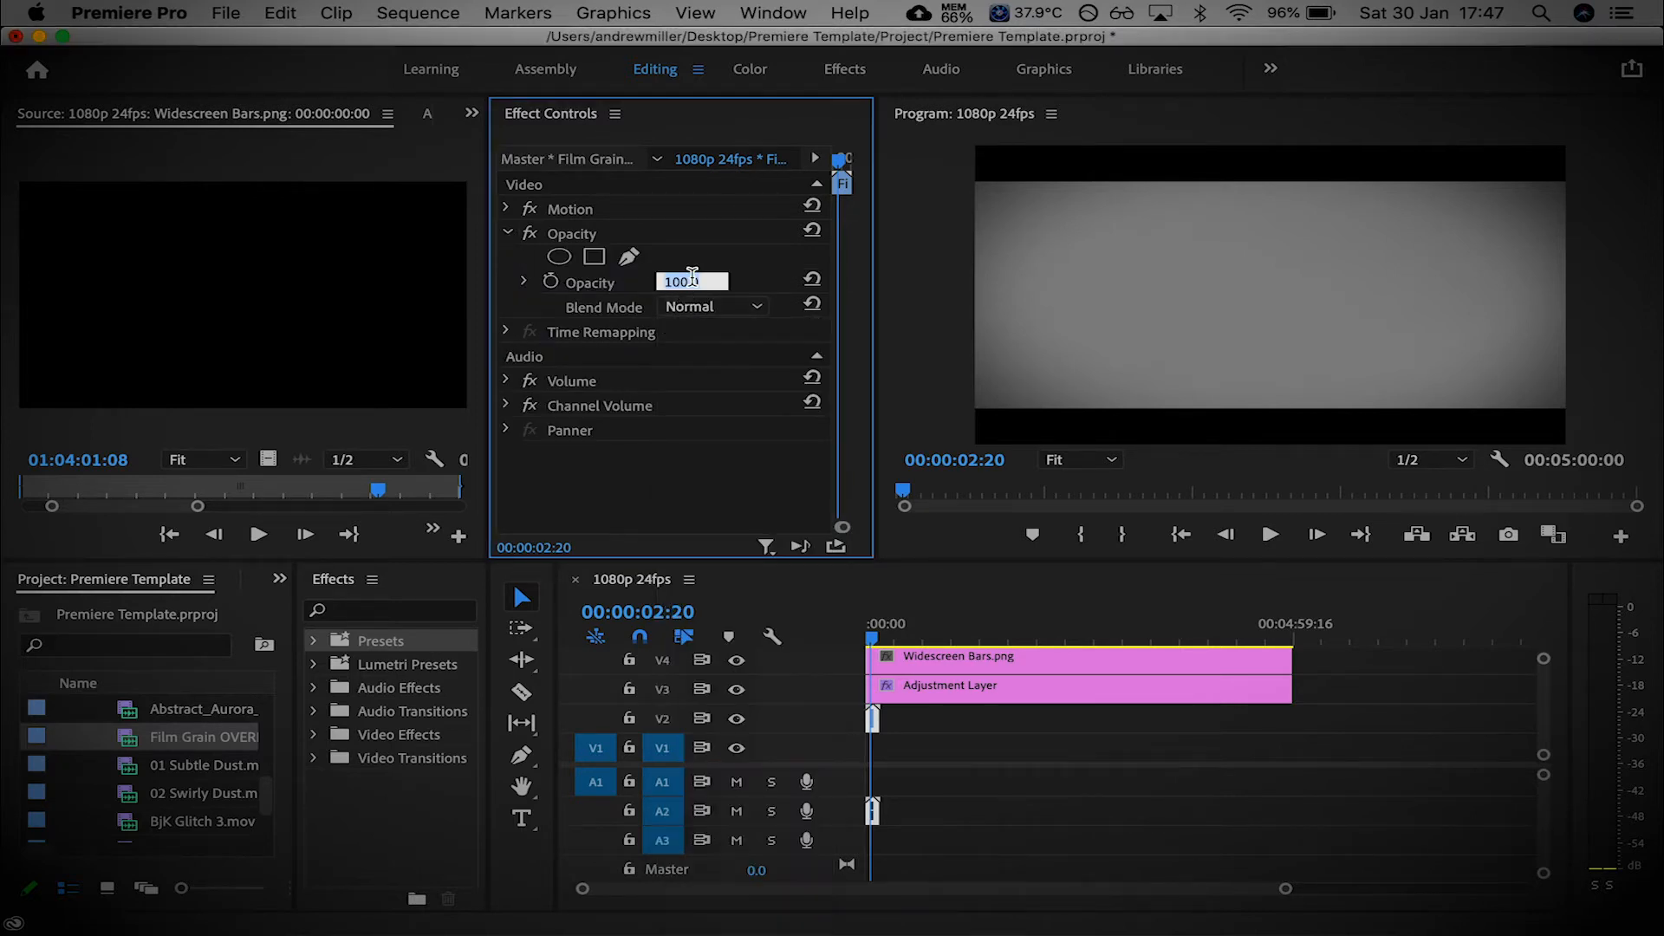
pyautogui.write('50.0')
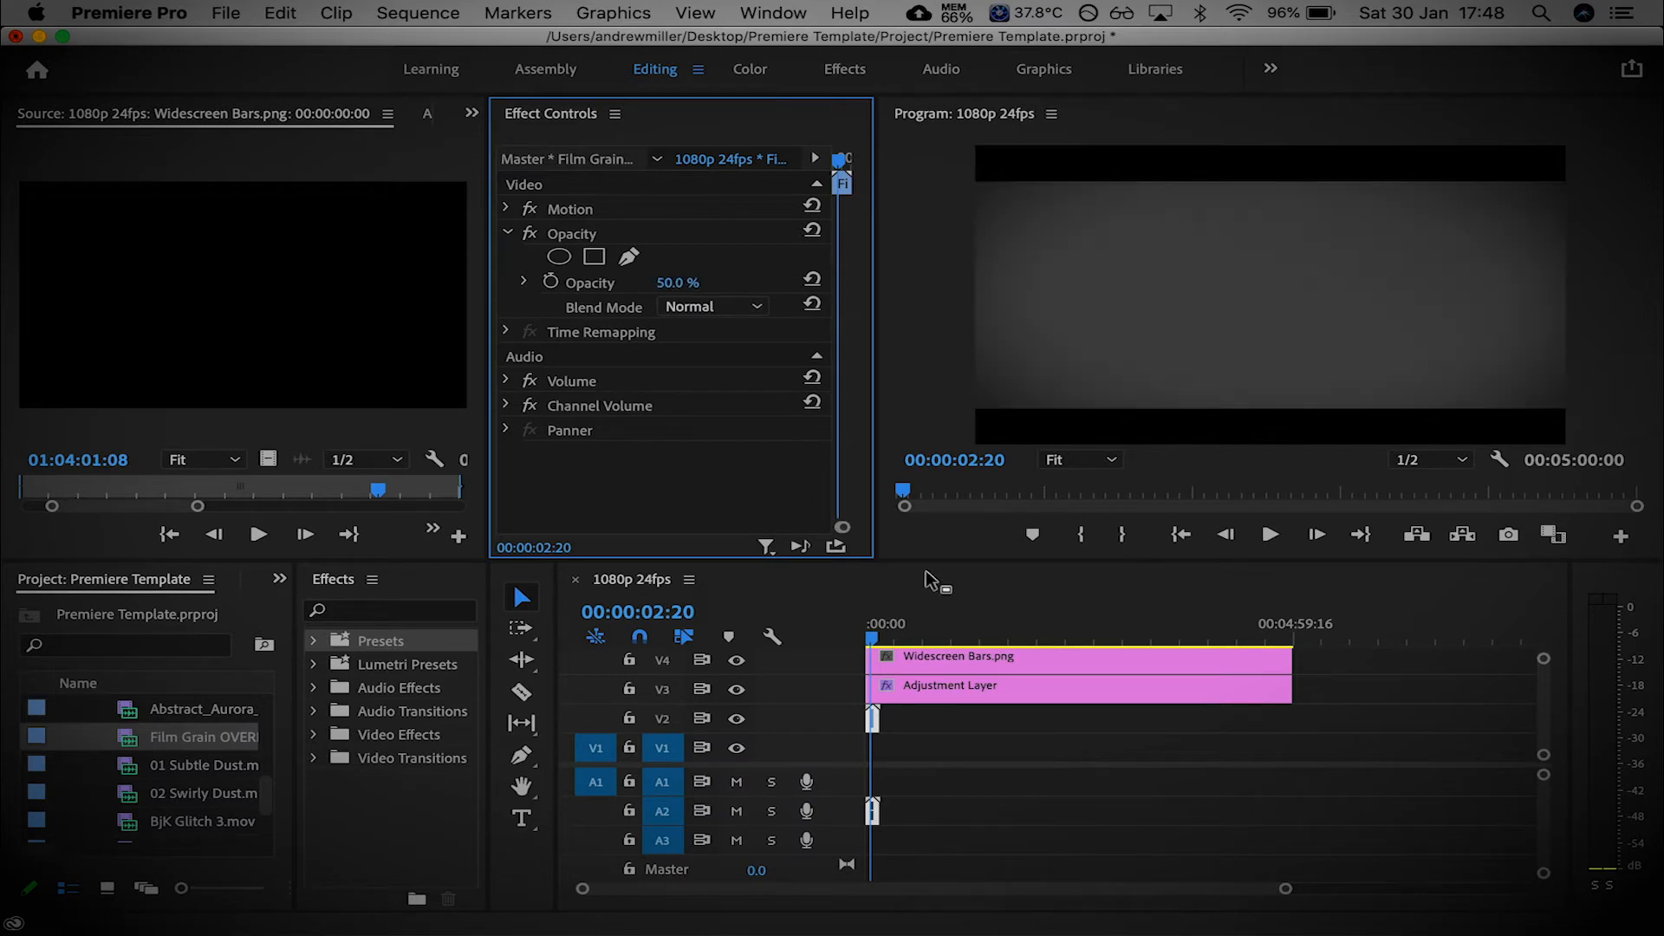
pyautogui.doubleClick(678, 282)
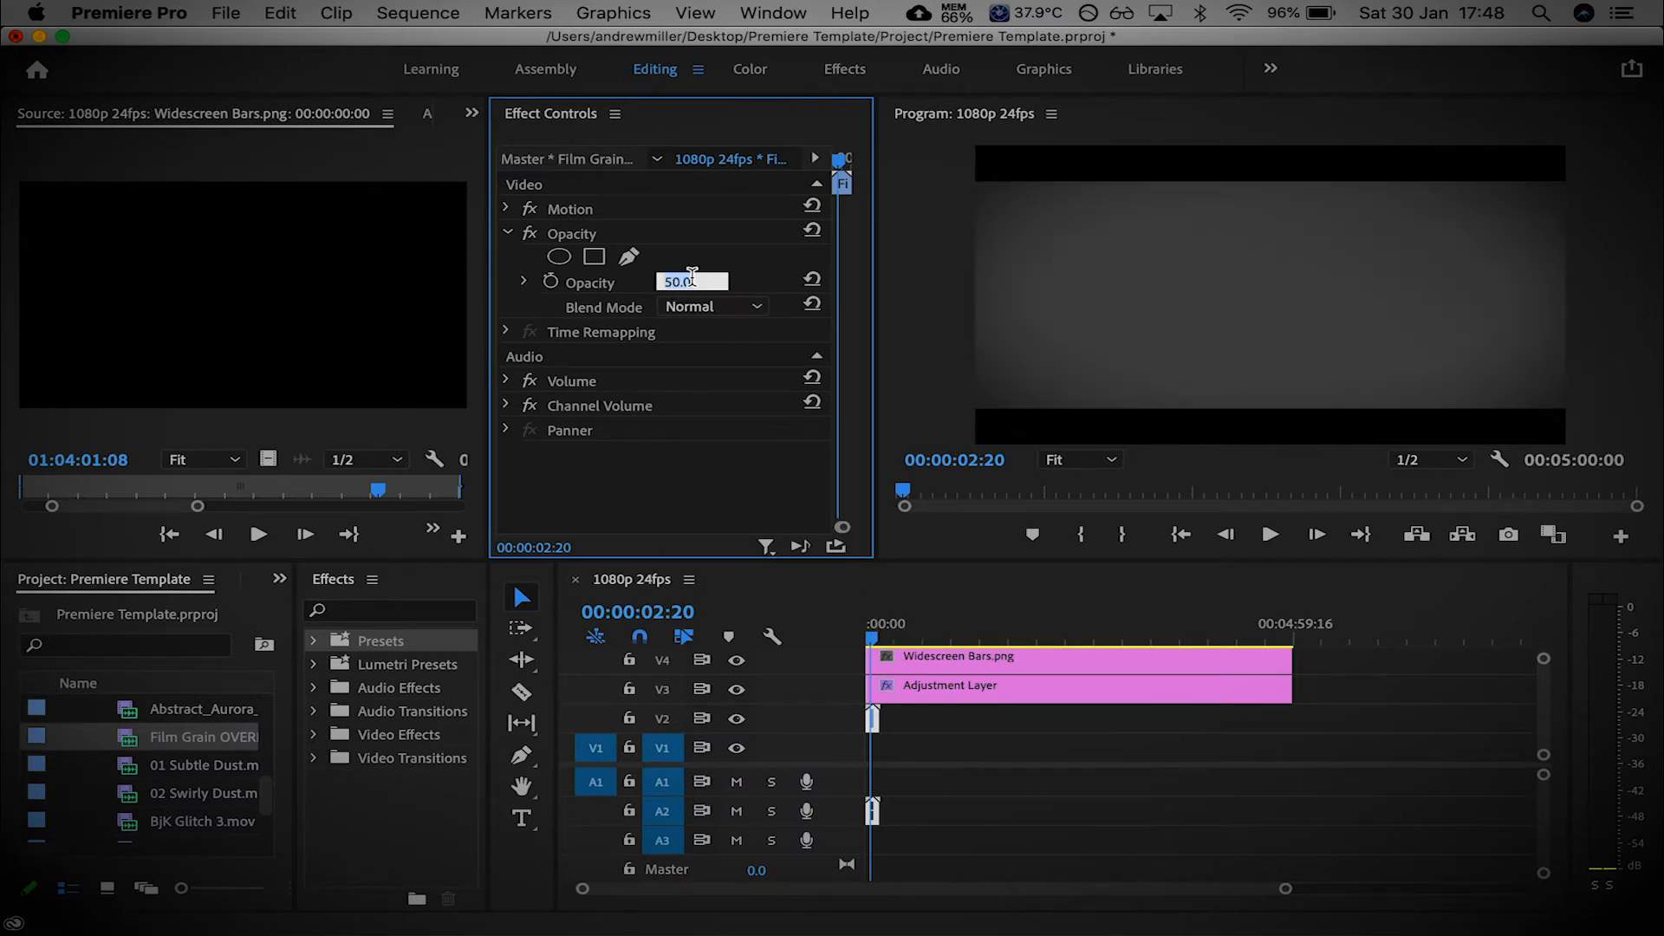
pyautogui.write('100')
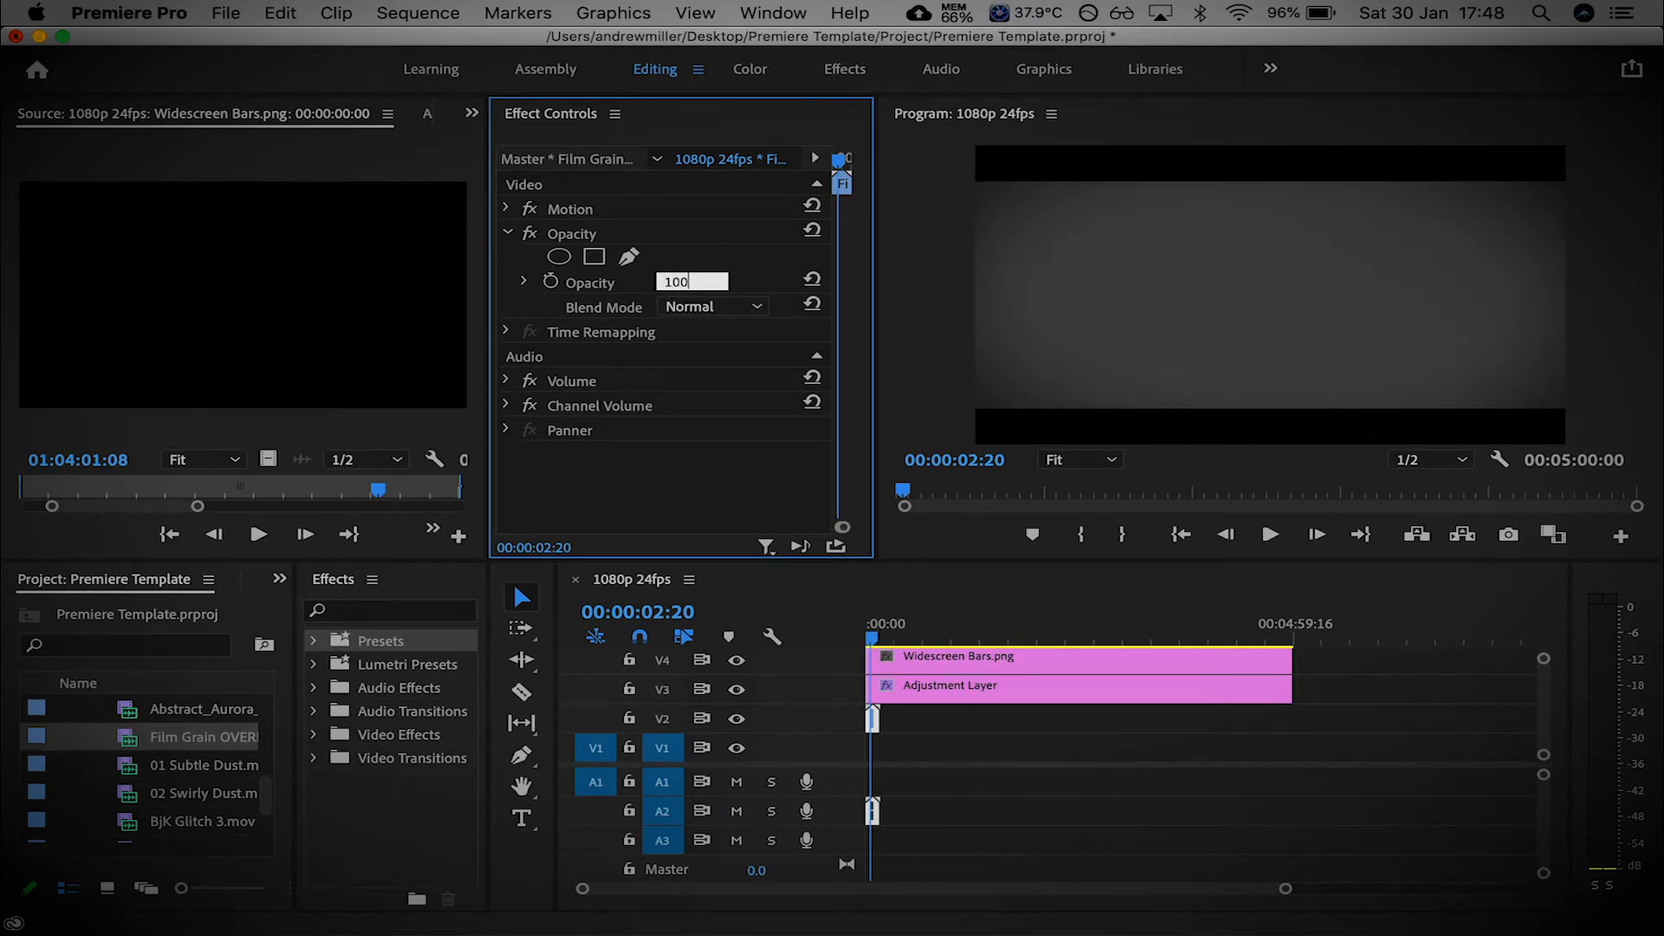
# Choose Screen as the Film Grain overlay's blend mode
pyautogui.click(754, 305)
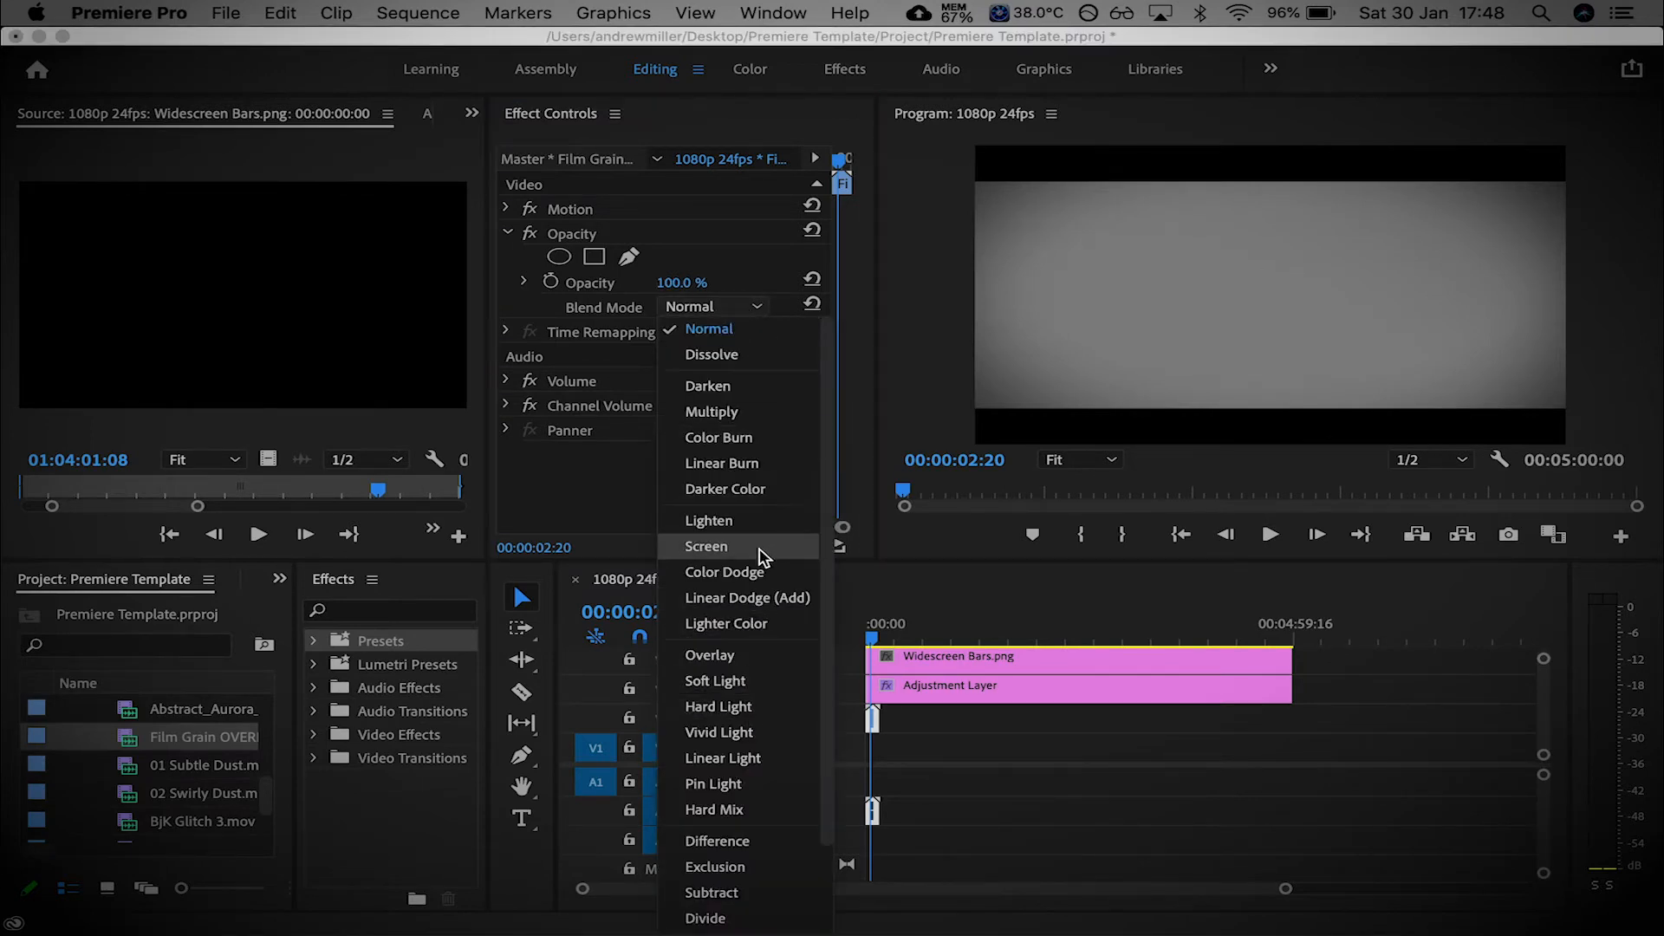
pyautogui.click(705, 546)
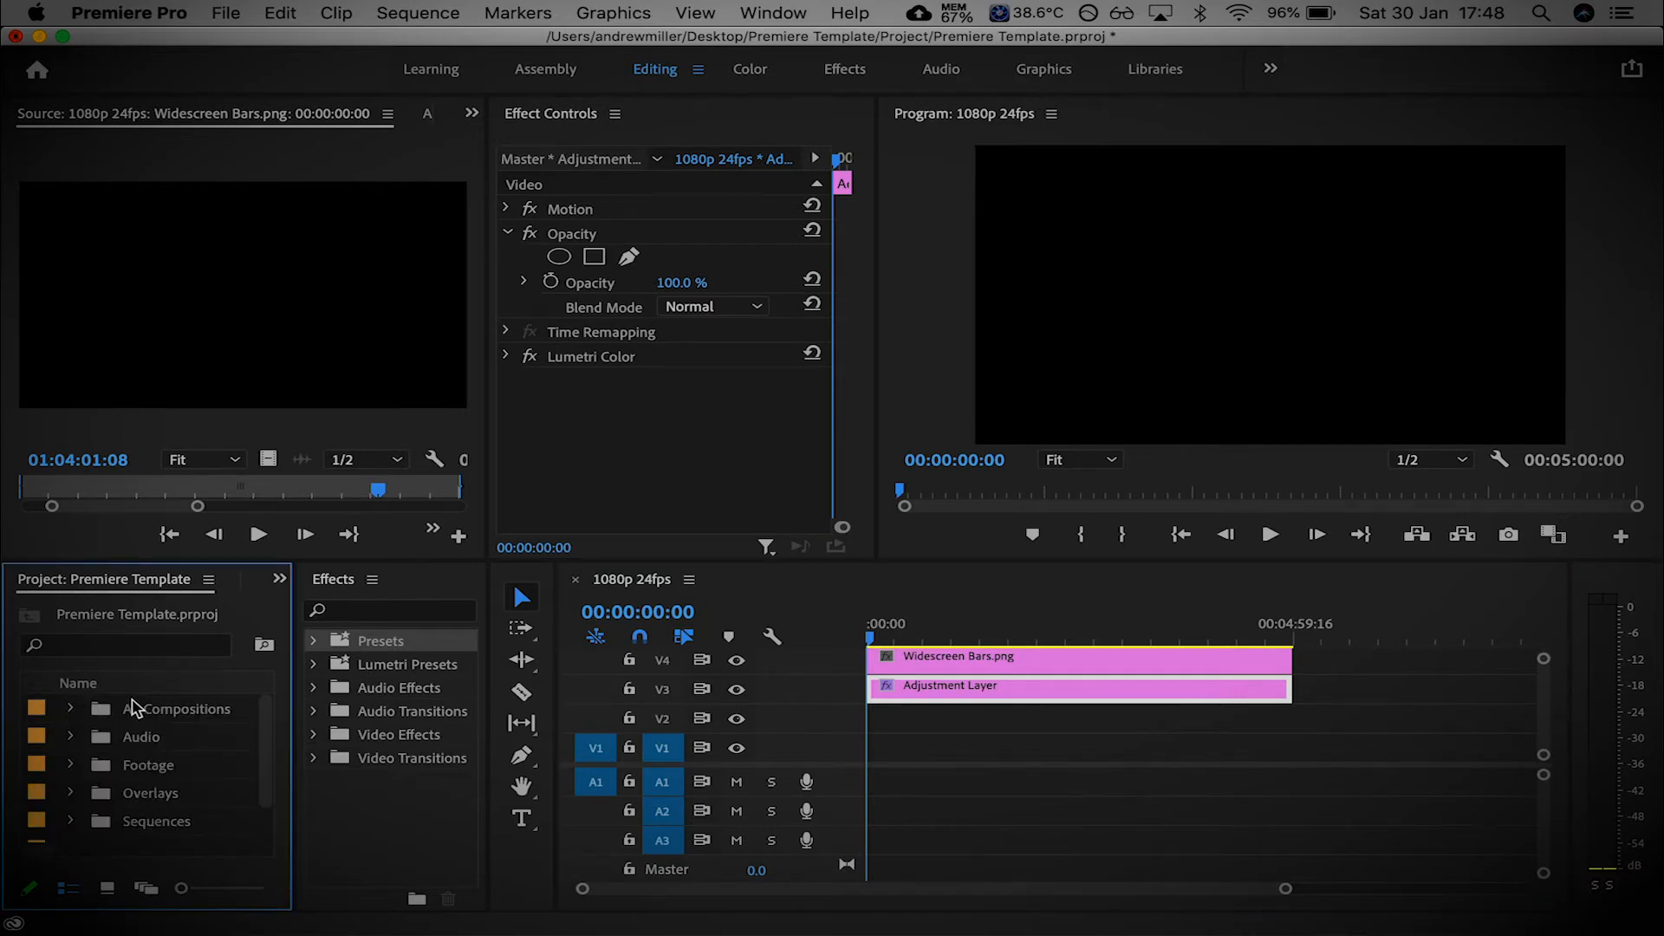
pyautogui.click(70, 707)
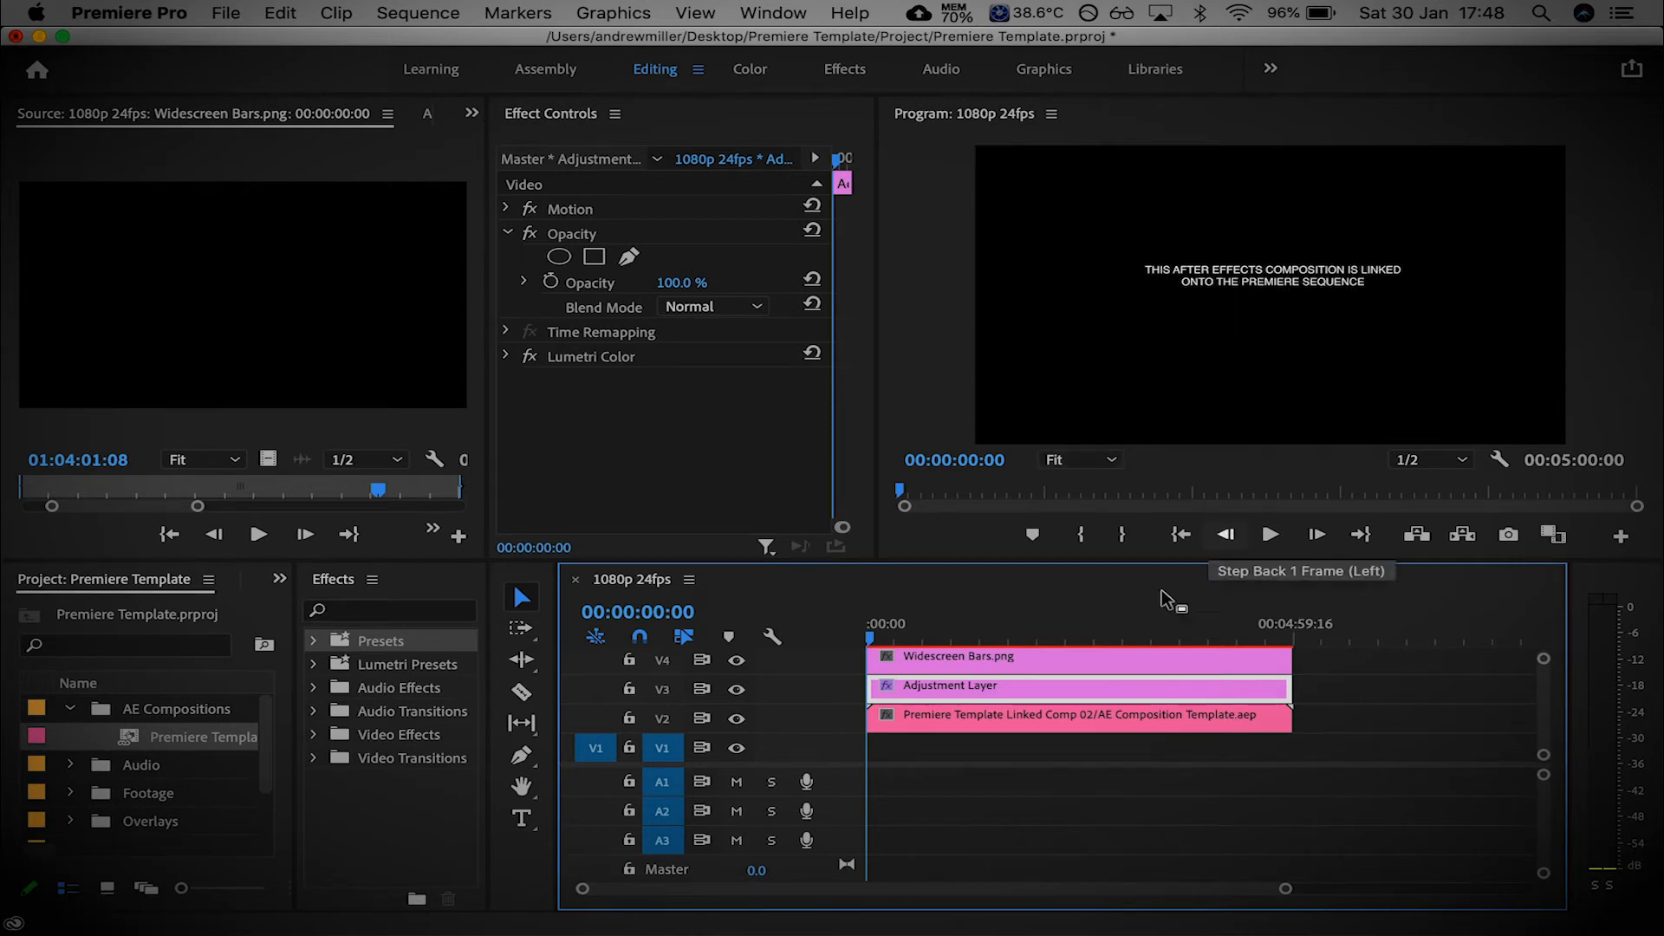
pyautogui.click(1060, 714)
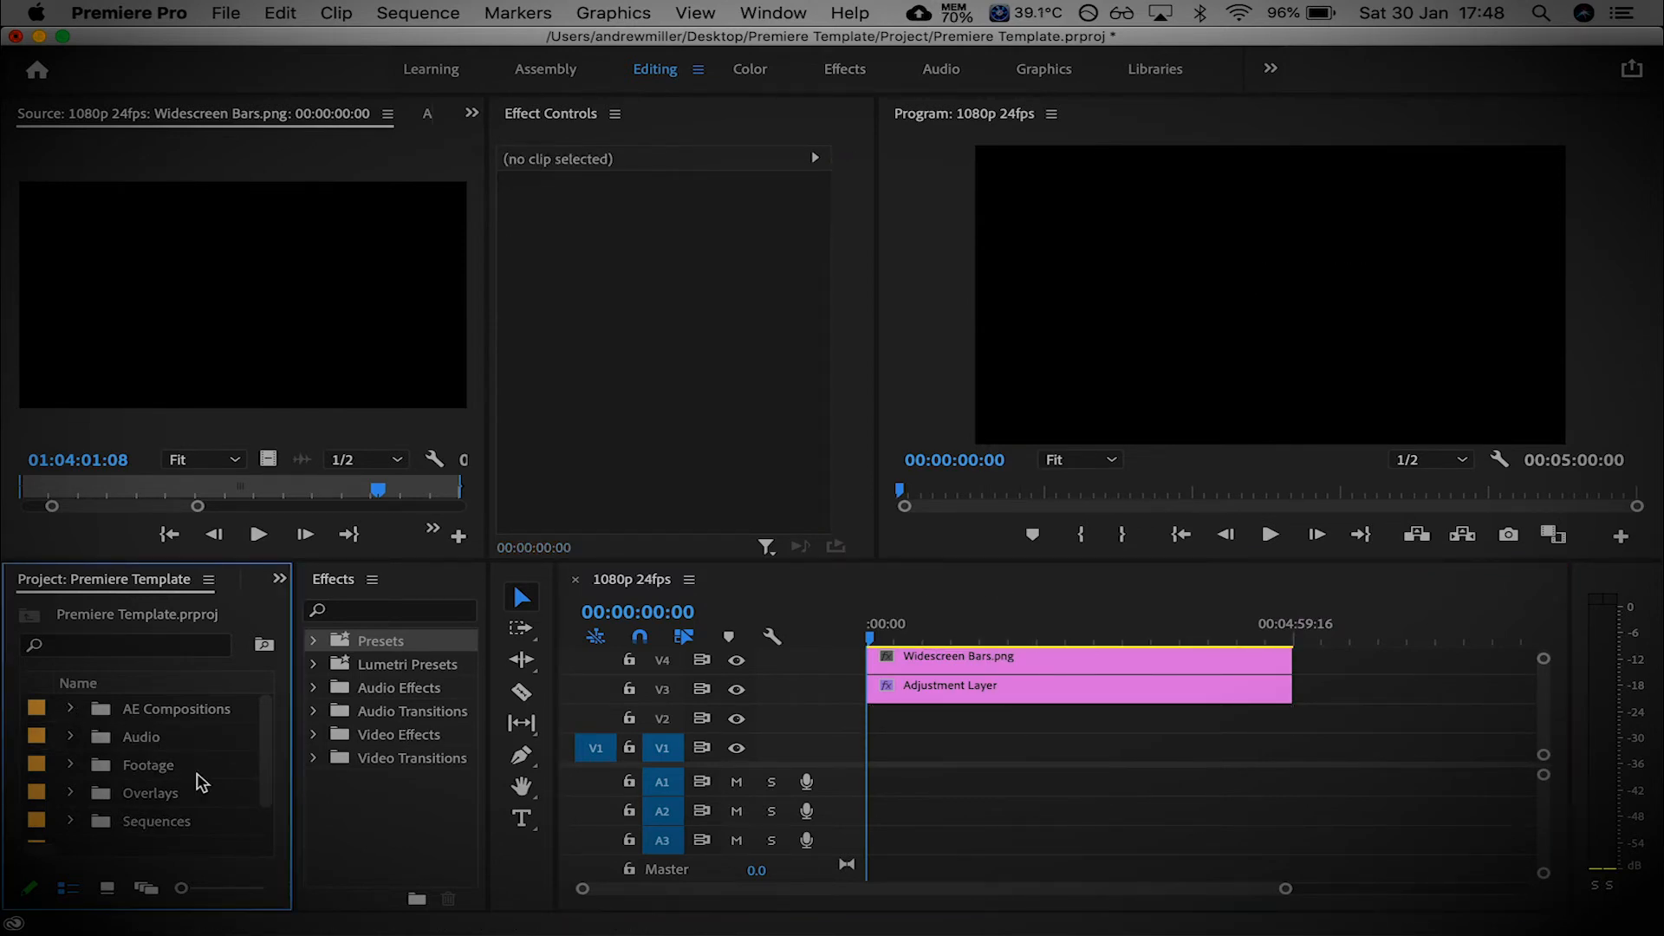
# Peek into the Audio bin, then expand Sequences to show the 1080p 24fps sequence
pyautogui.click(69, 737)
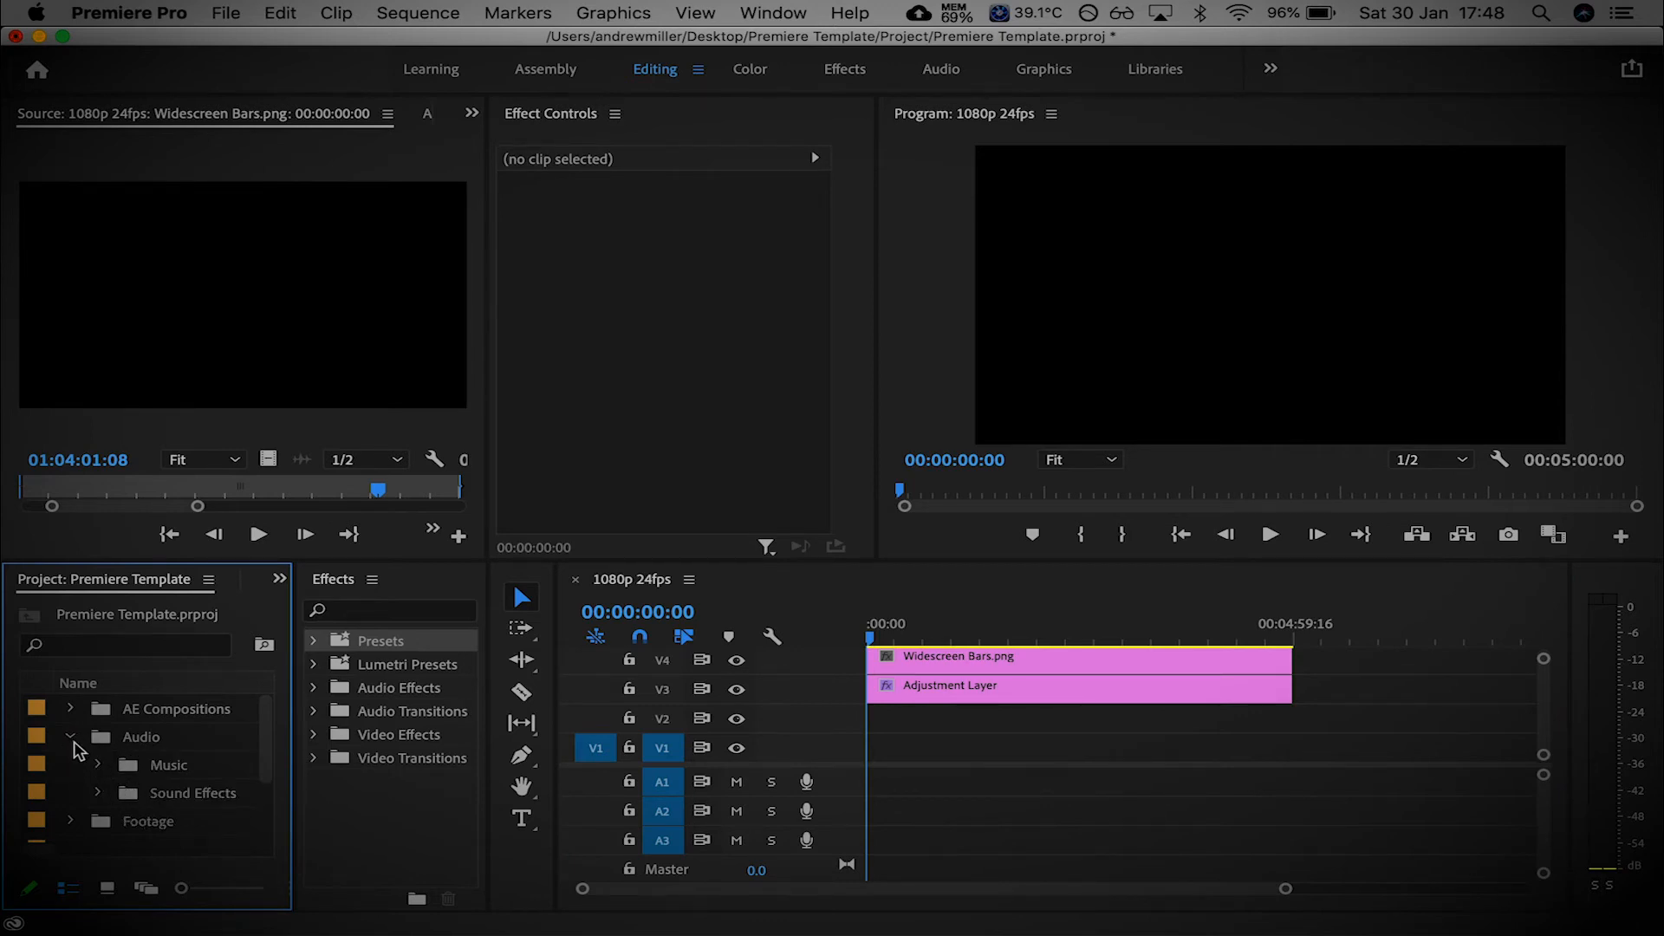
pyautogui.click(72, 737)
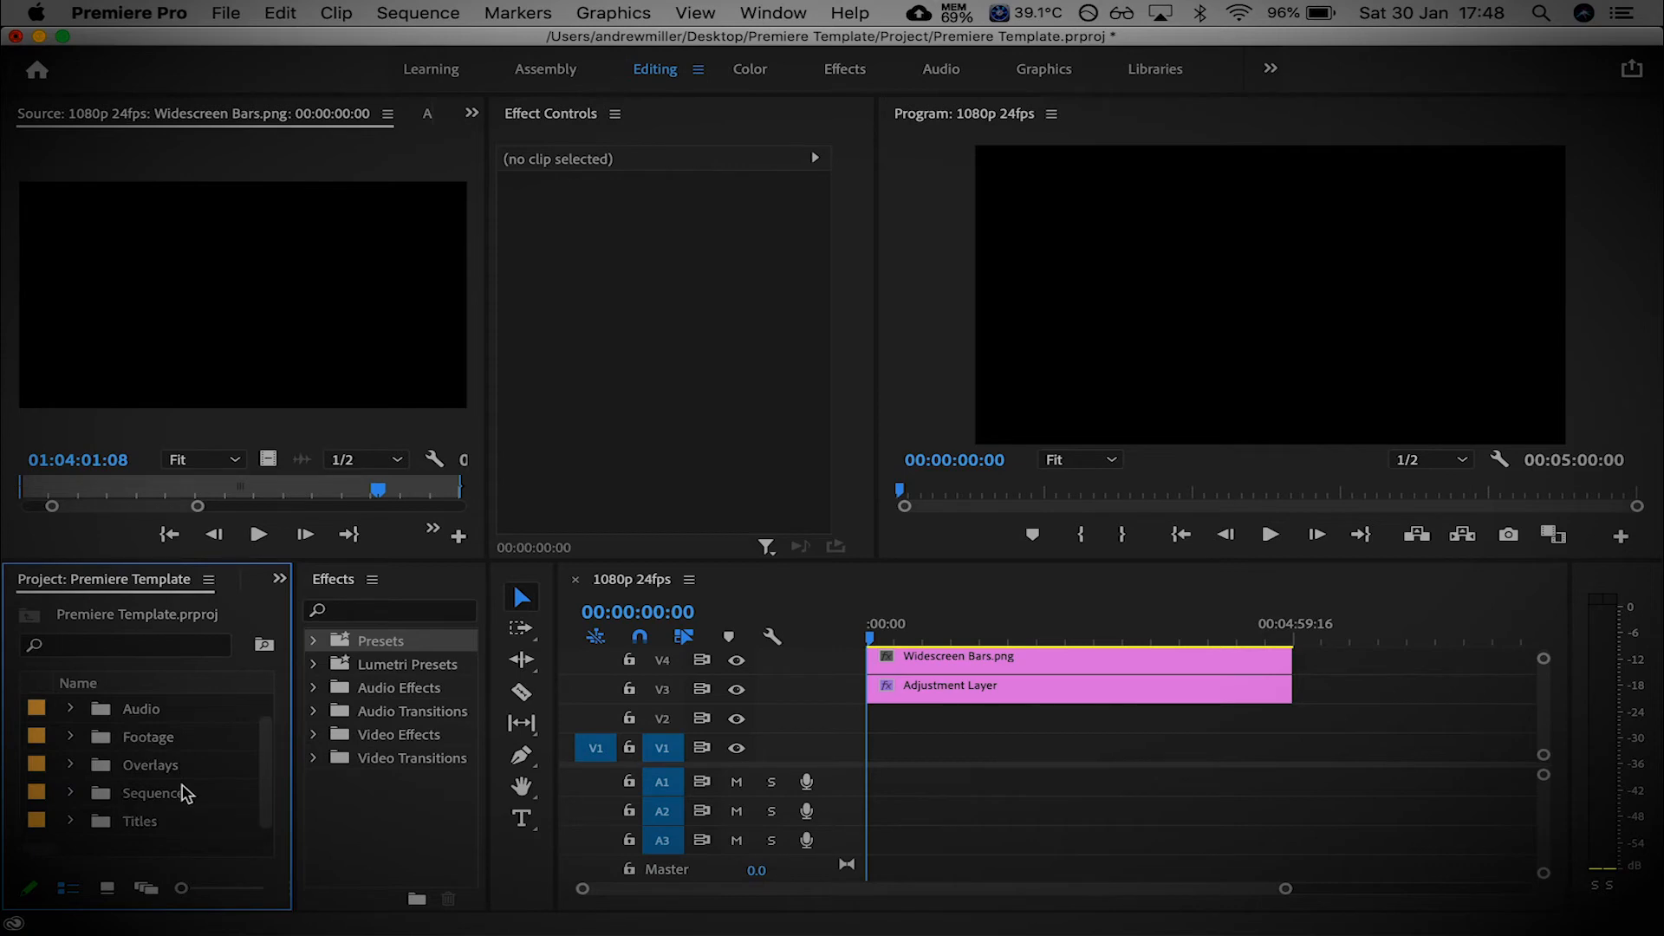
pyautogui.click(69, 764)
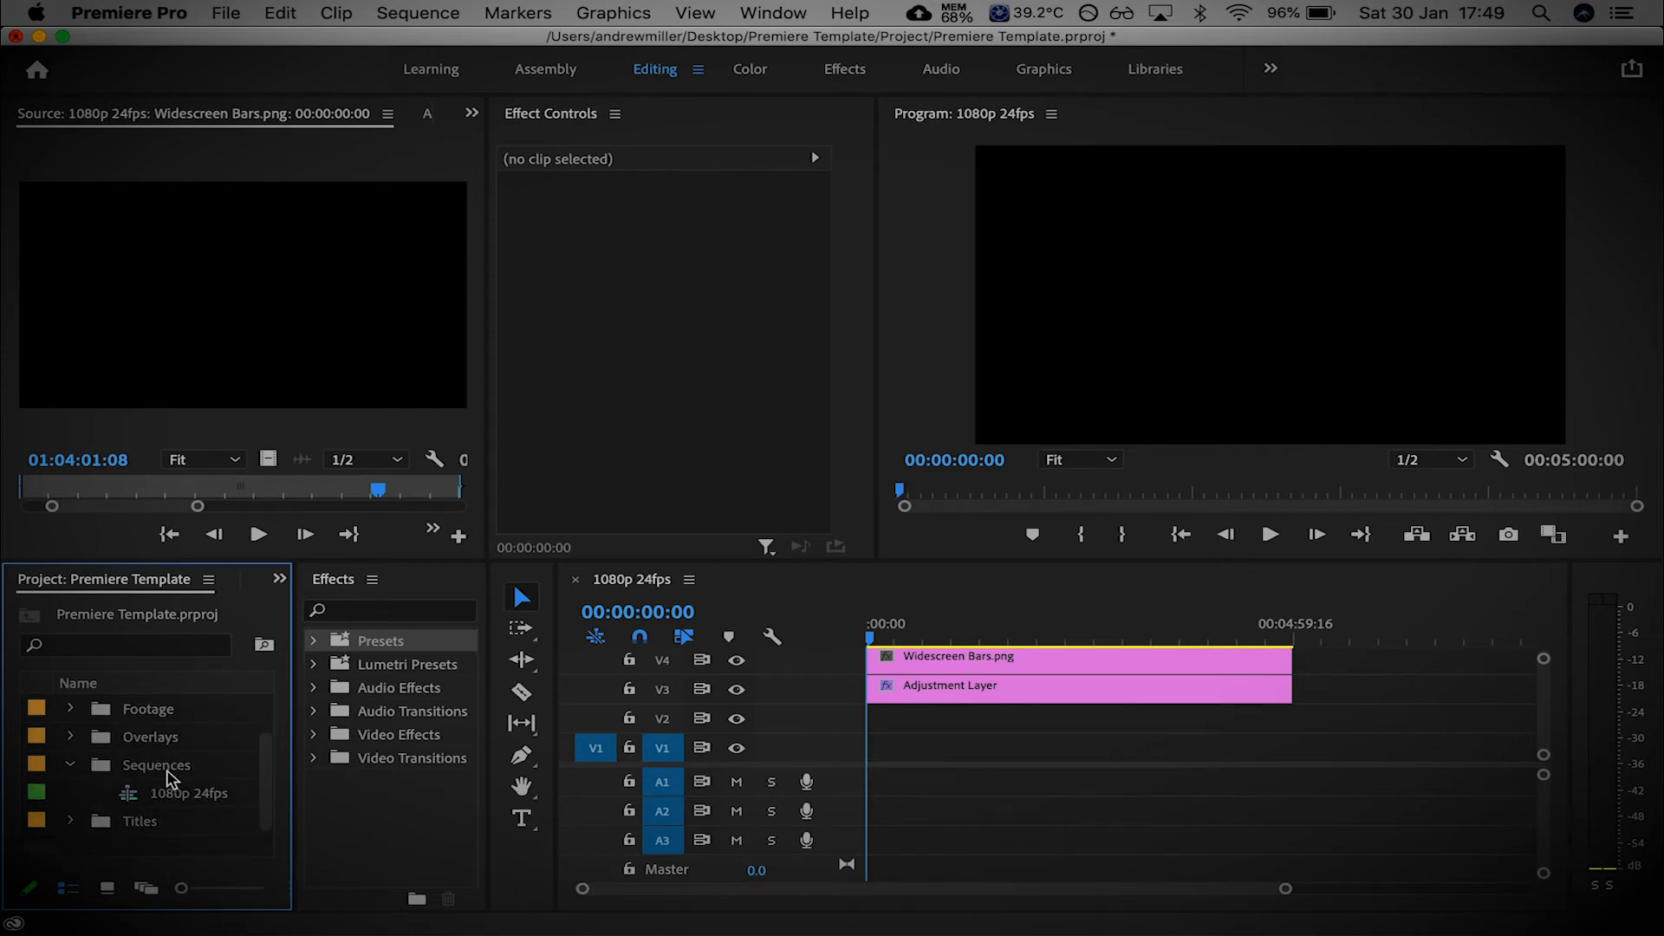
pyautogui.moveTo(636, 612)
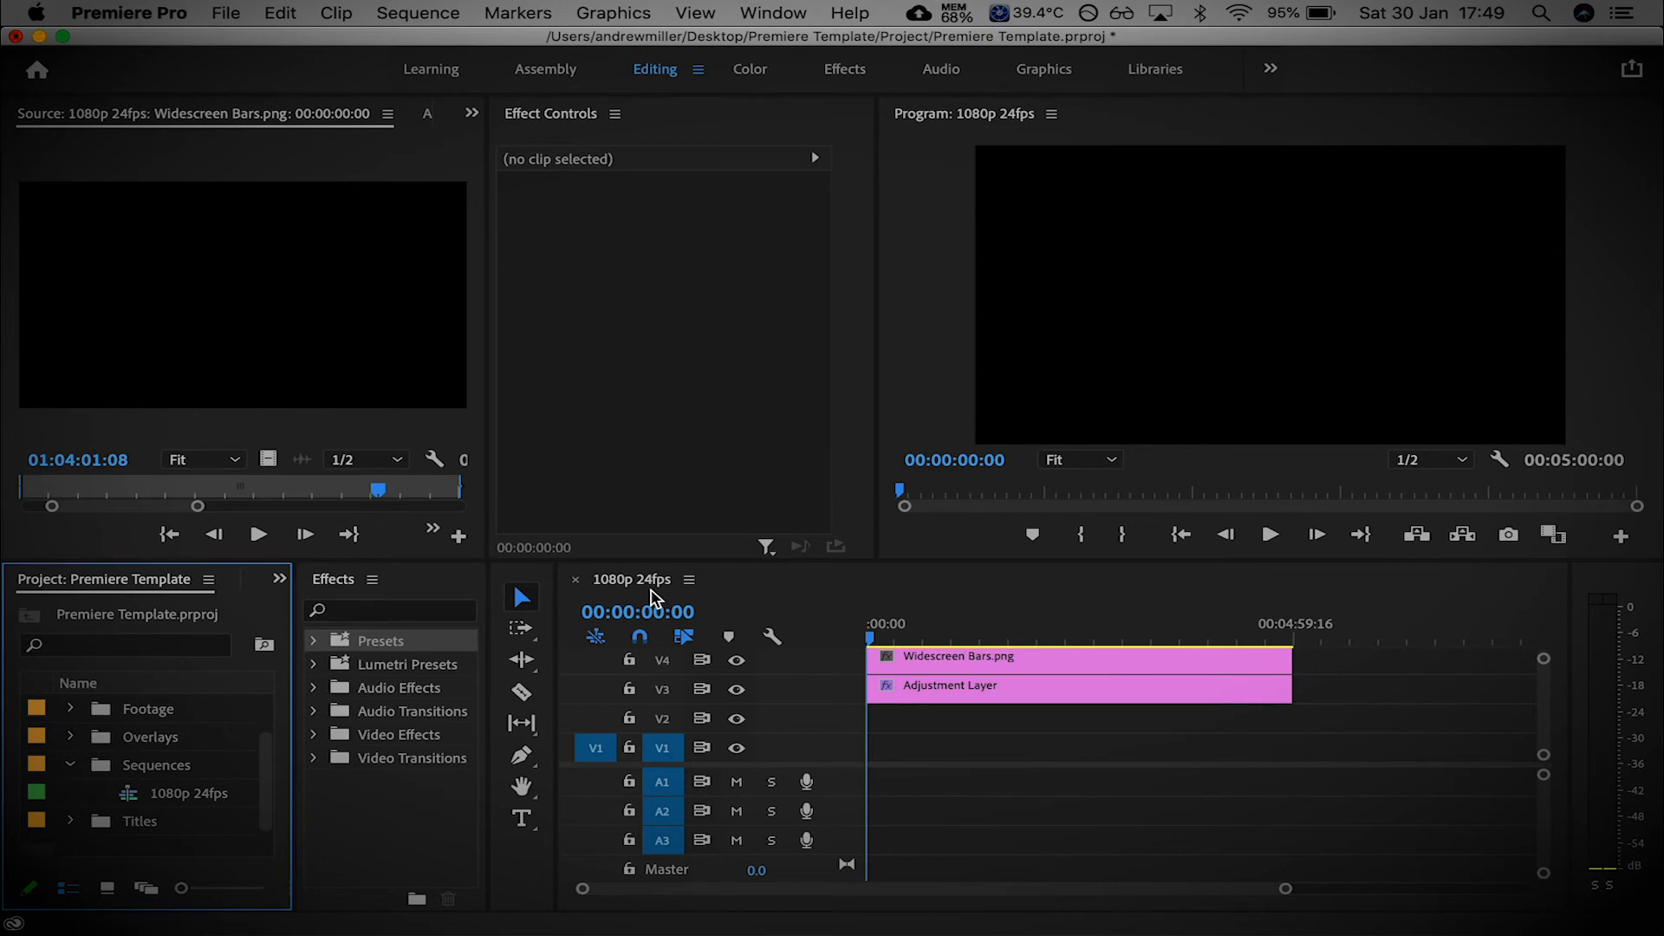
pyautogui.moveTo(738, 600)
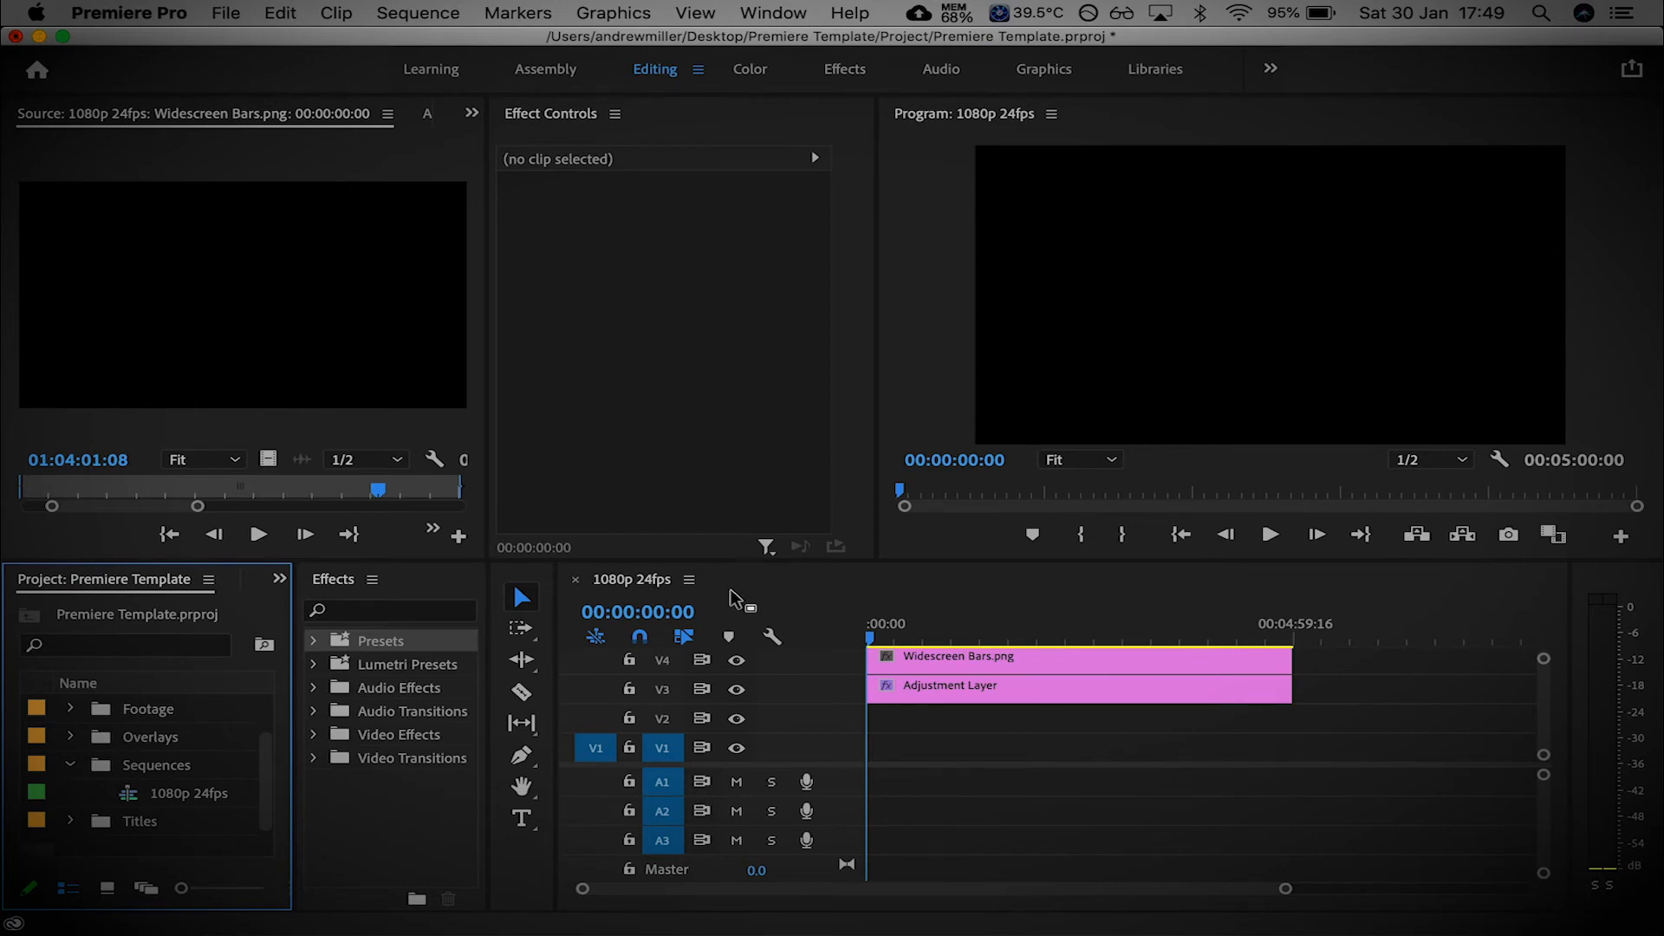
pyautogui.moveTo(659, 601)
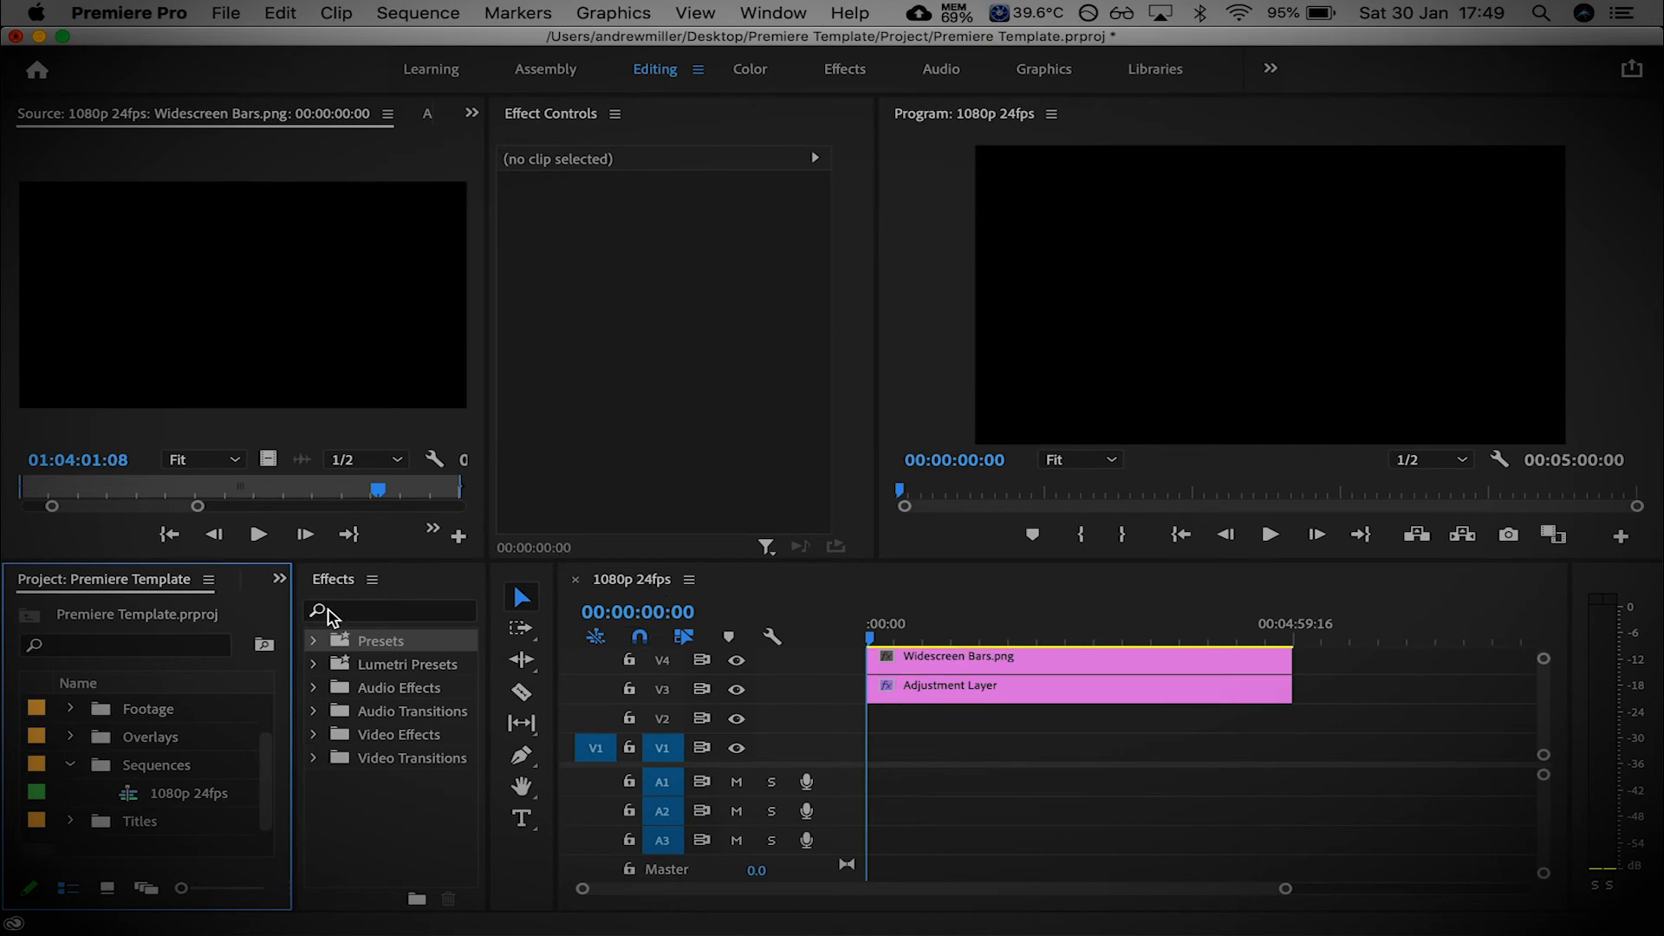
pyautogui.click(225, 12)
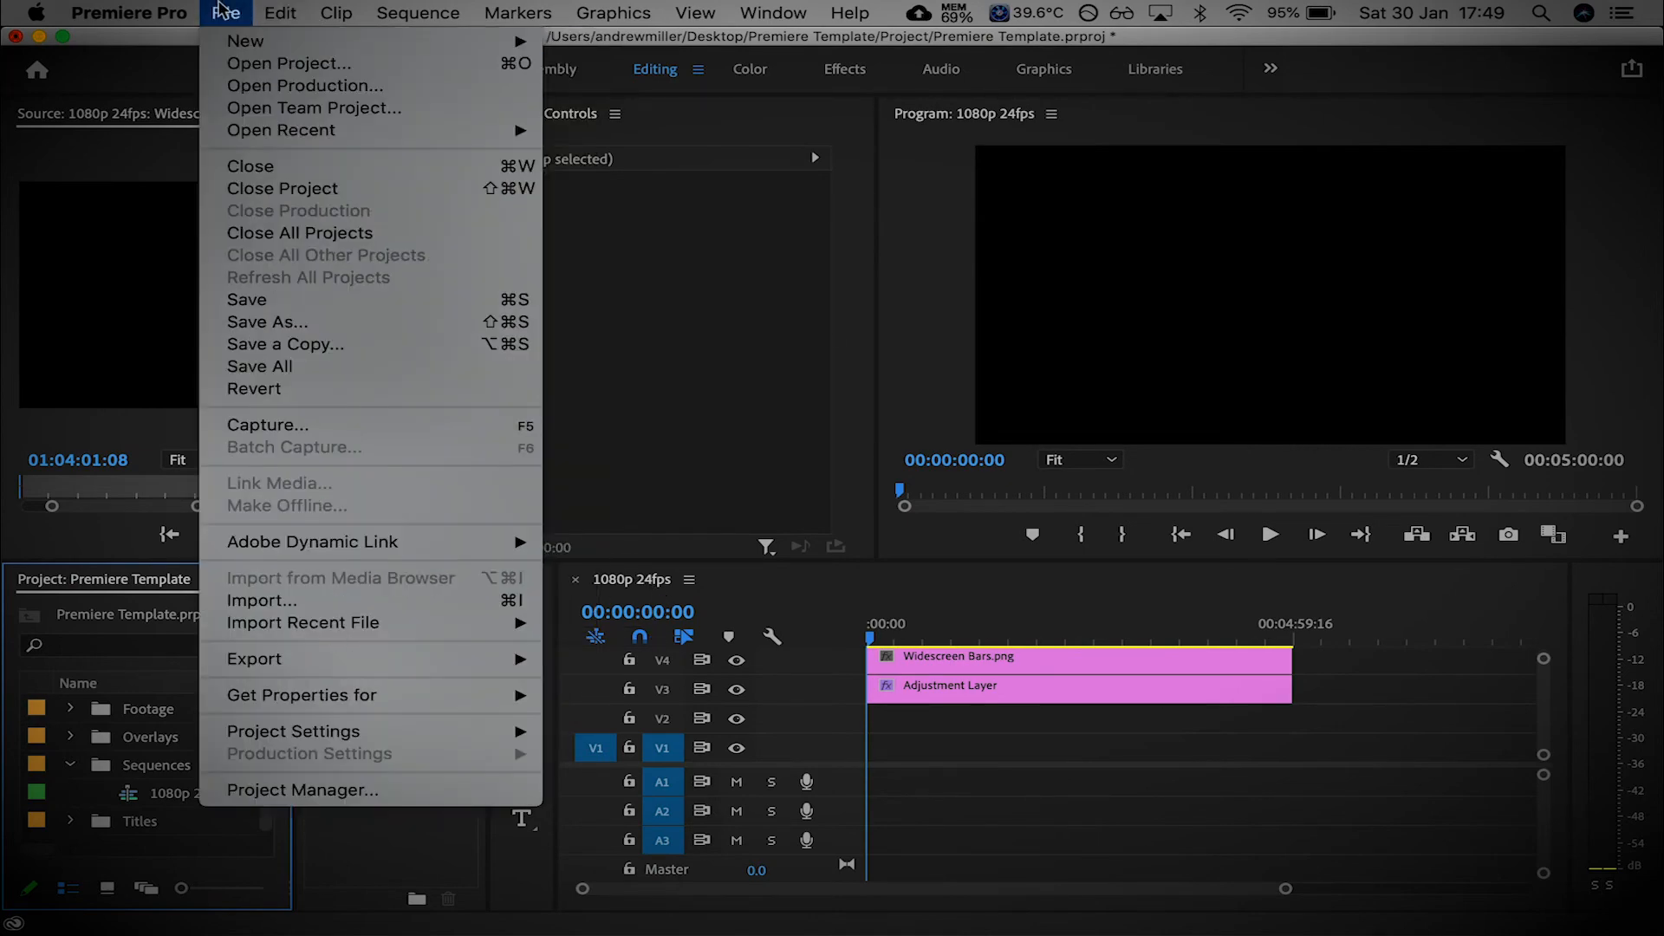
pyautogui.click(246, 40)
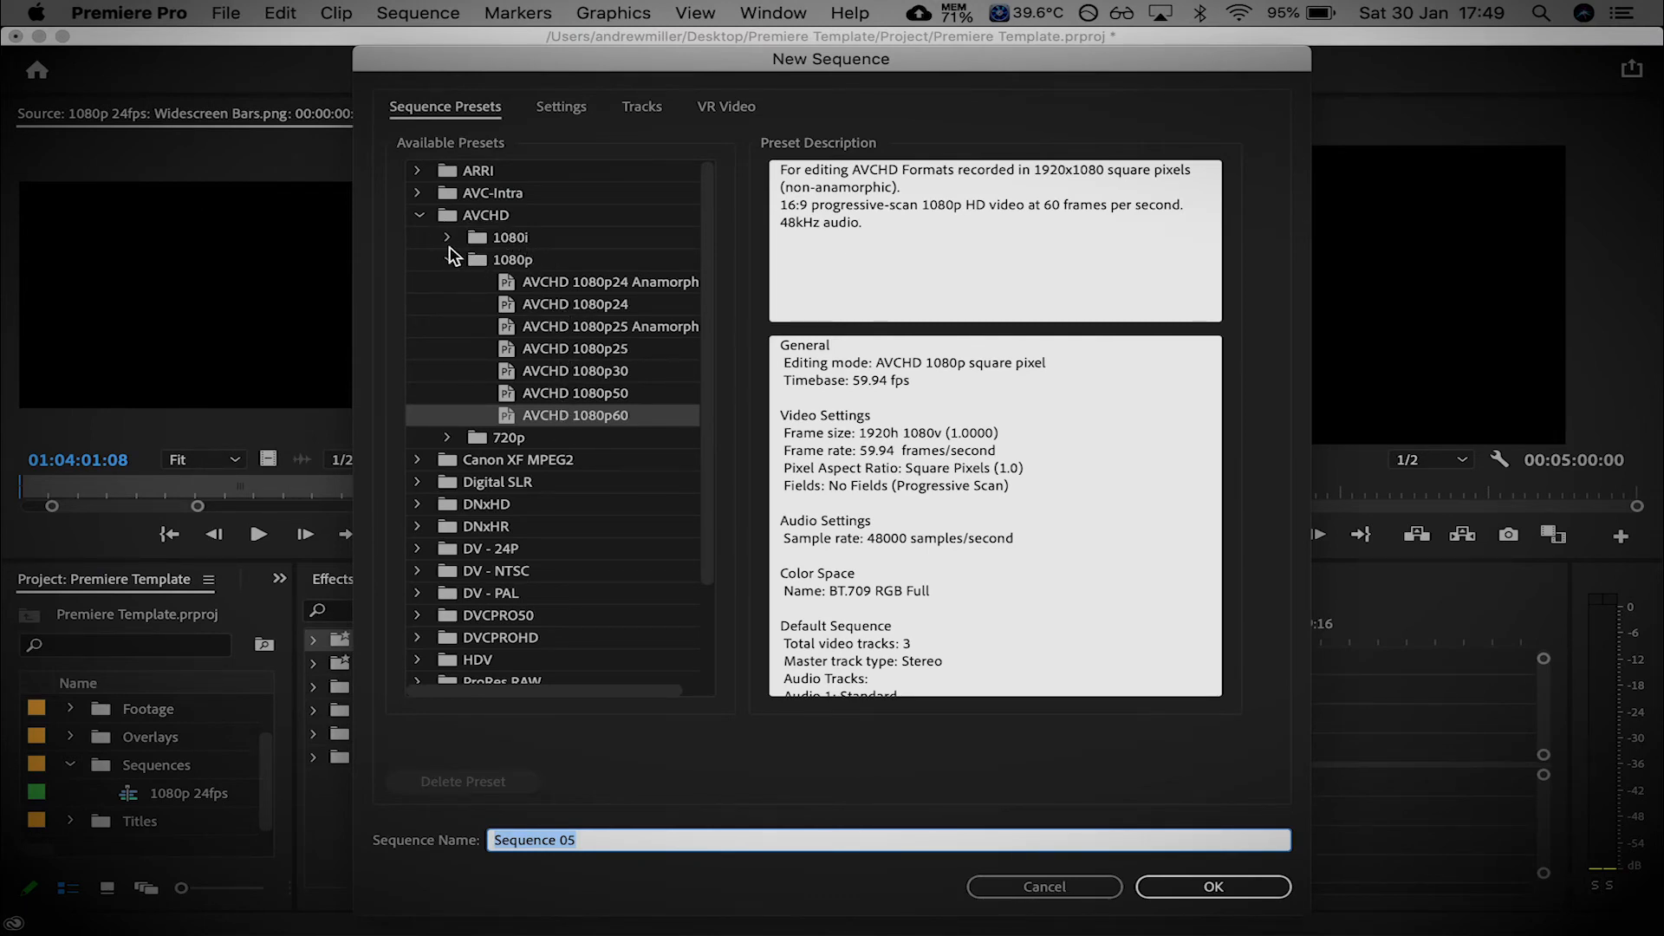
pyautogui.click(420, 215)
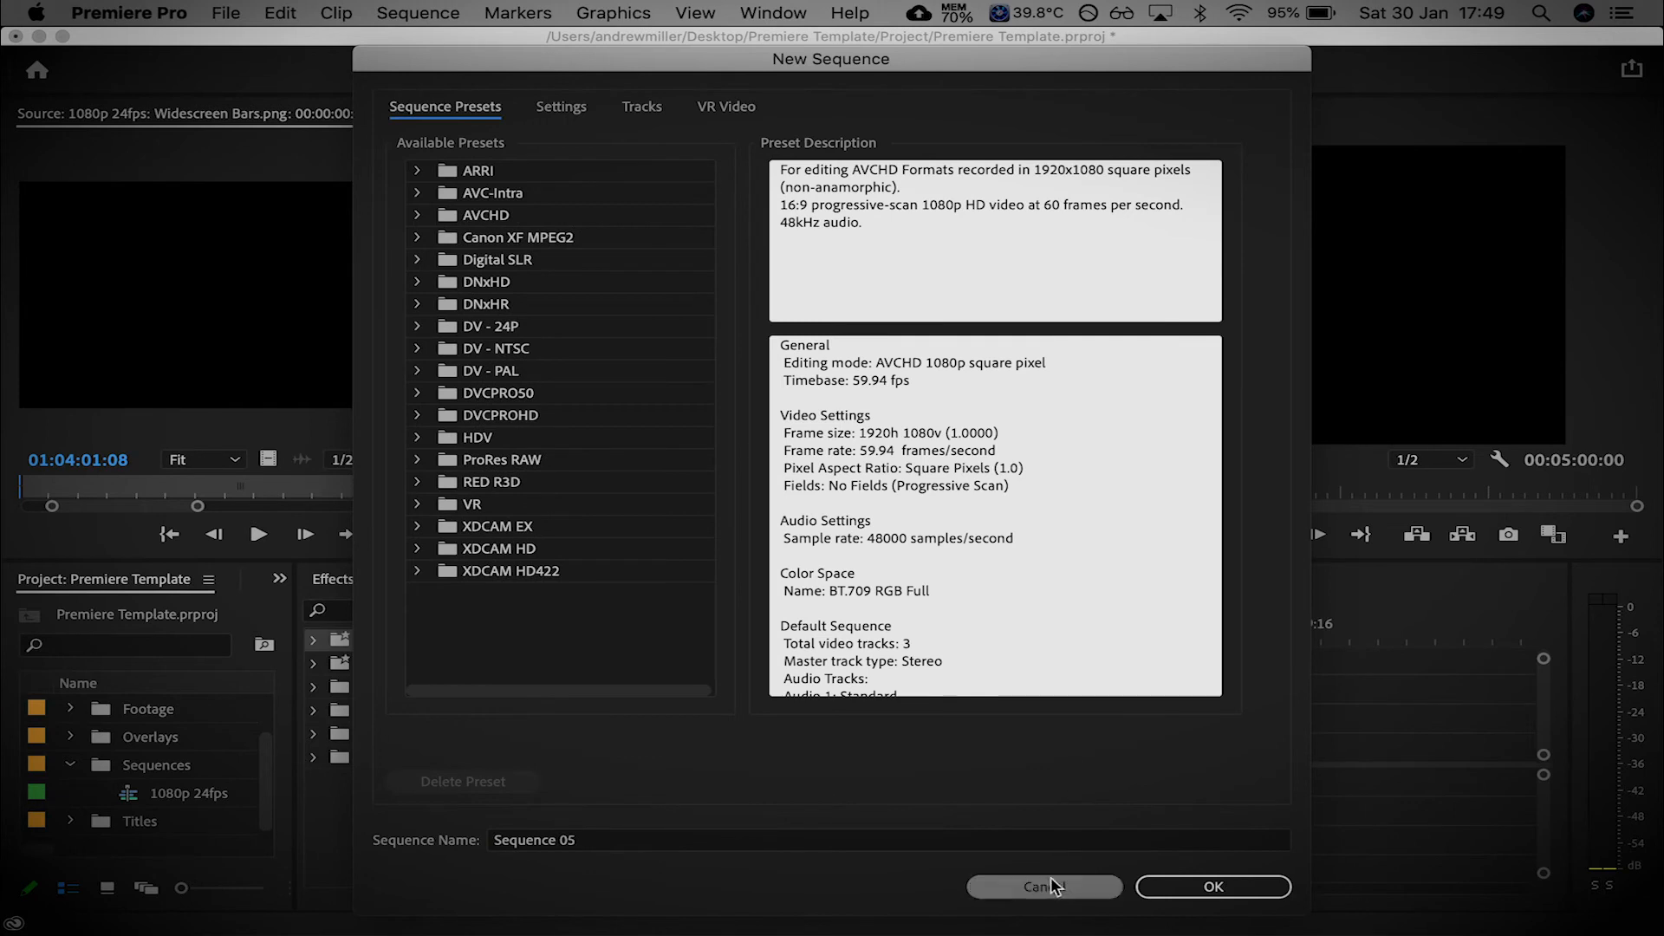
pyautogui.click(1041, 886)
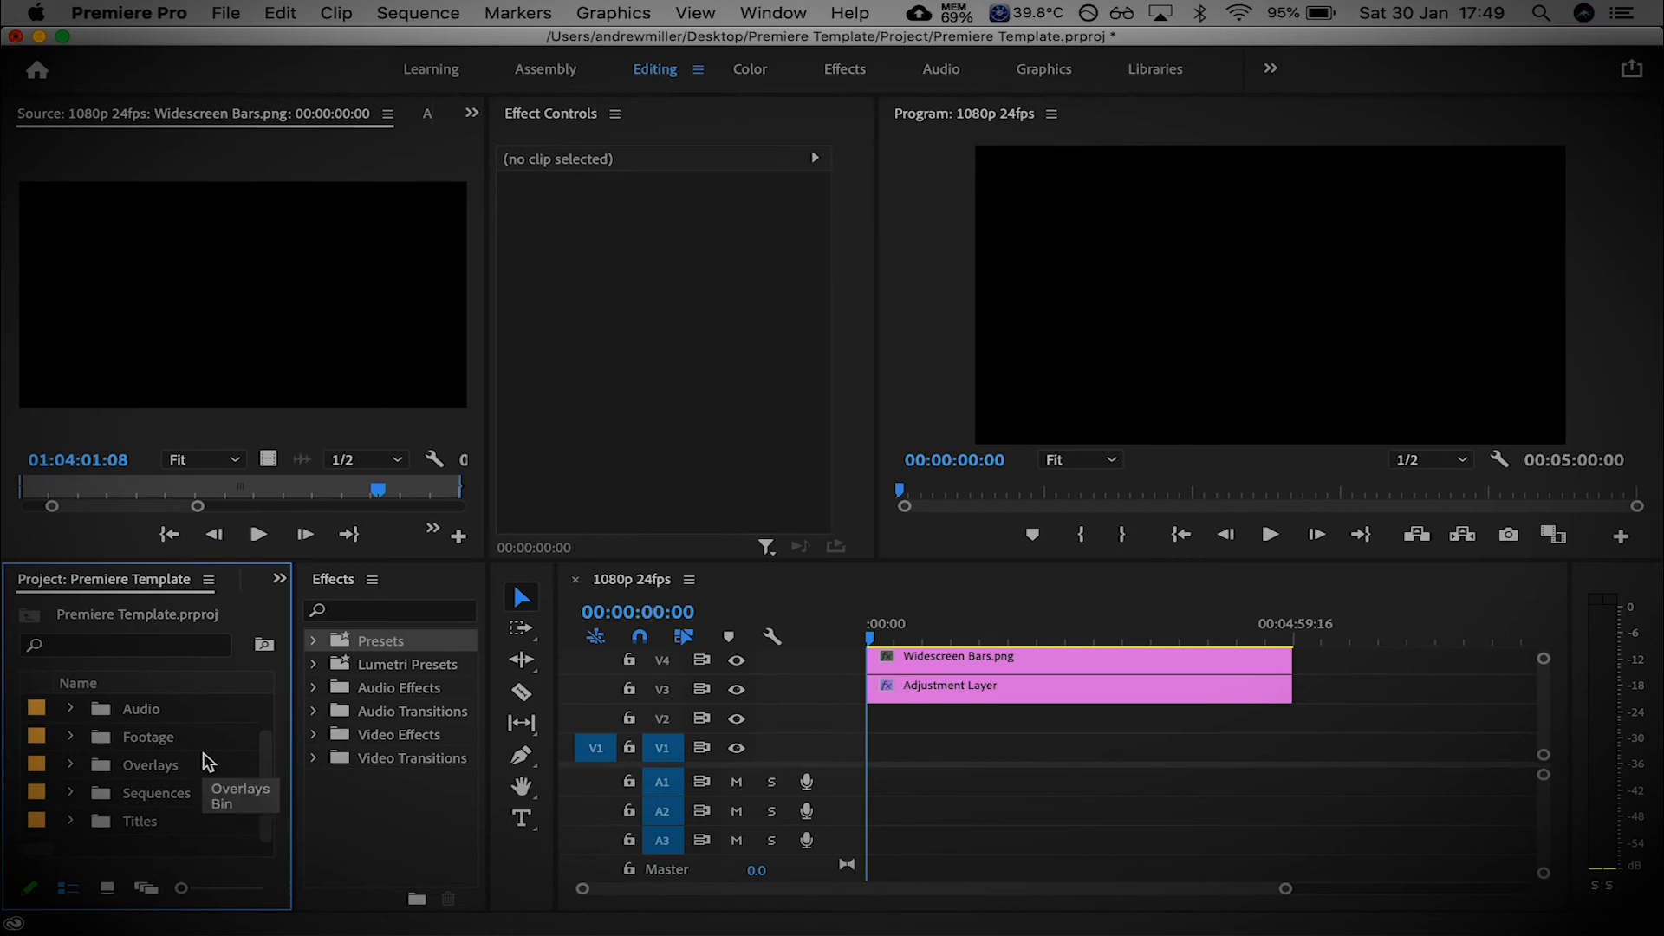
# Collapse the Sequences bin so only top-level bins are listed
pyautogui.click(69, 792)
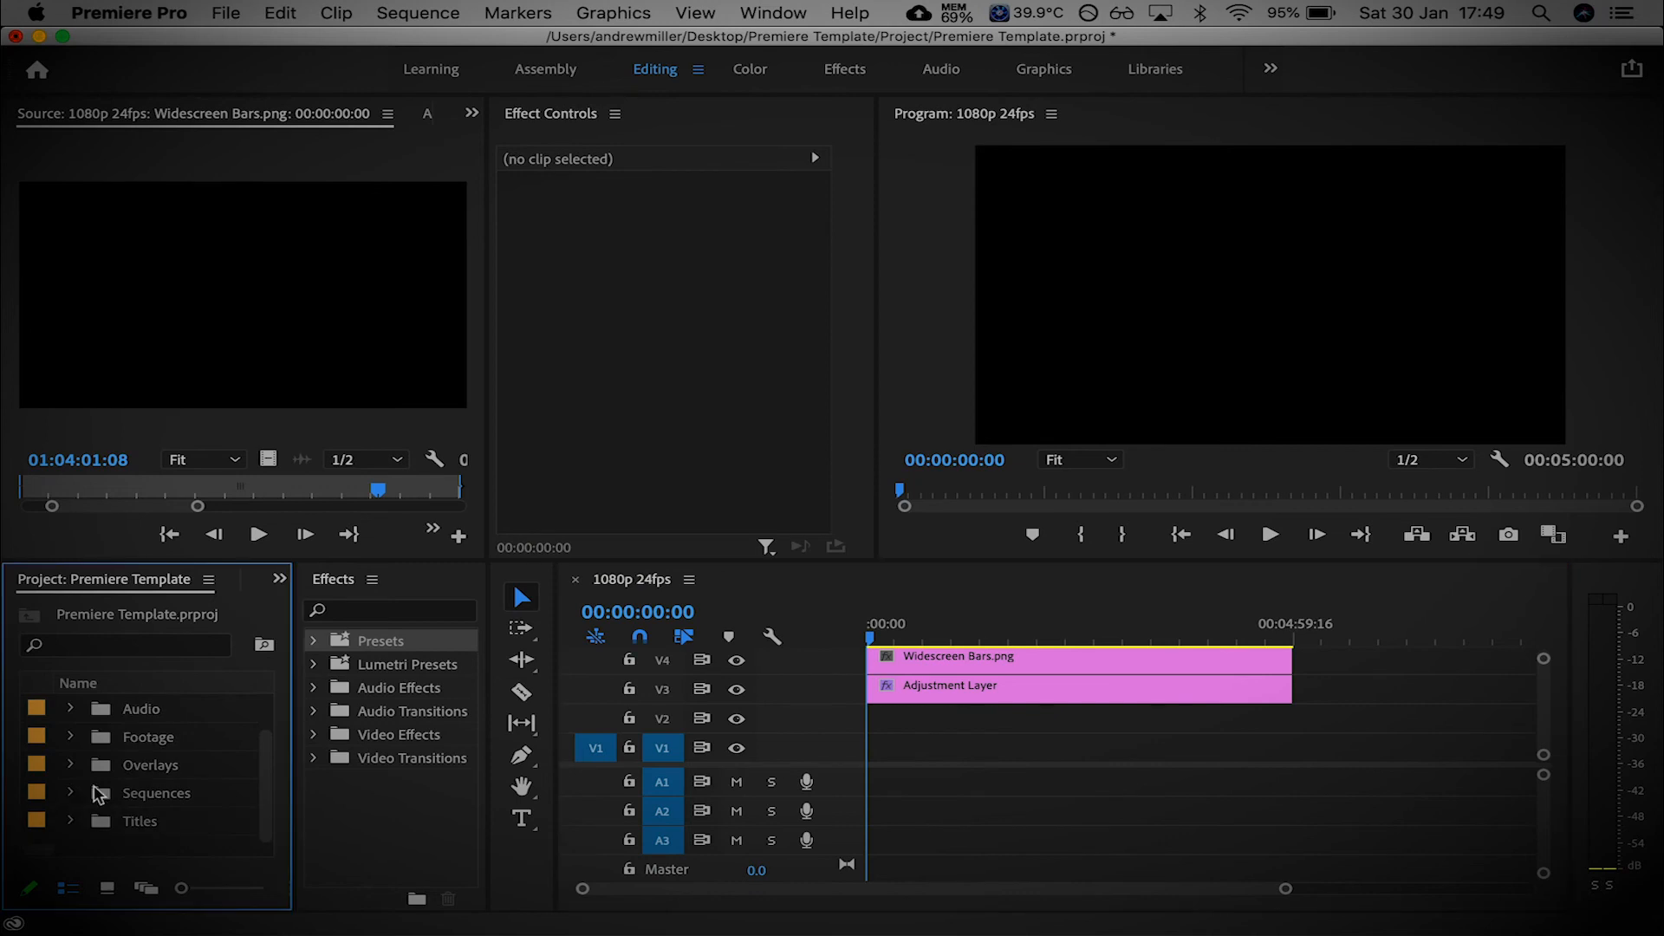
pyautogui.moveTo(191, 794)
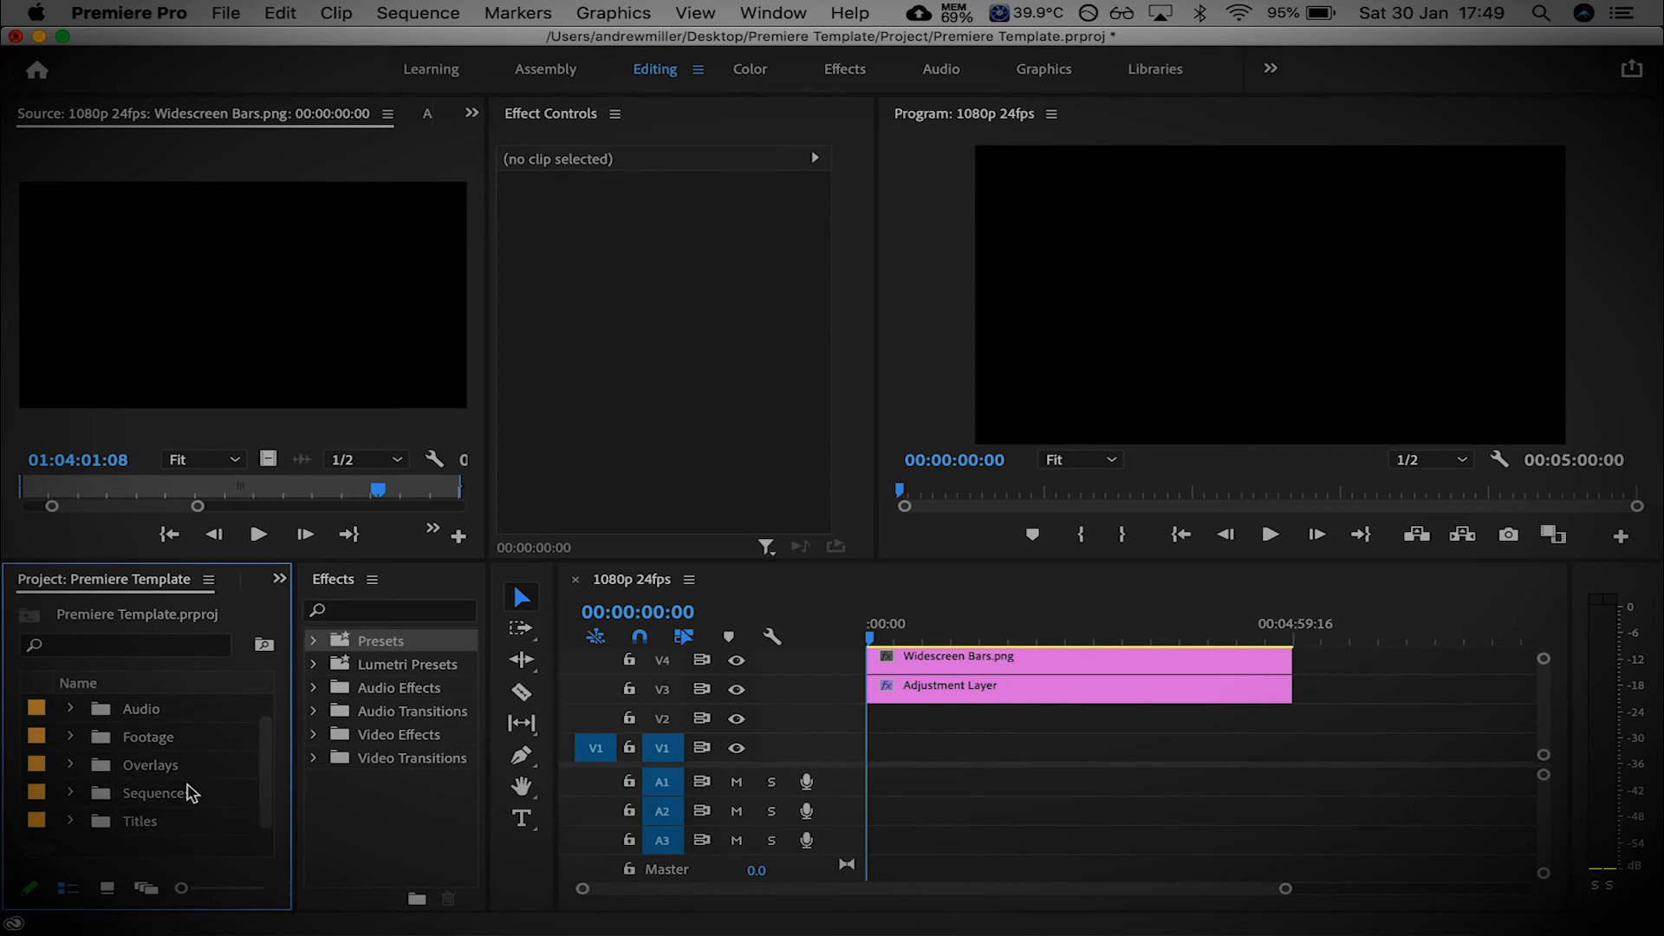